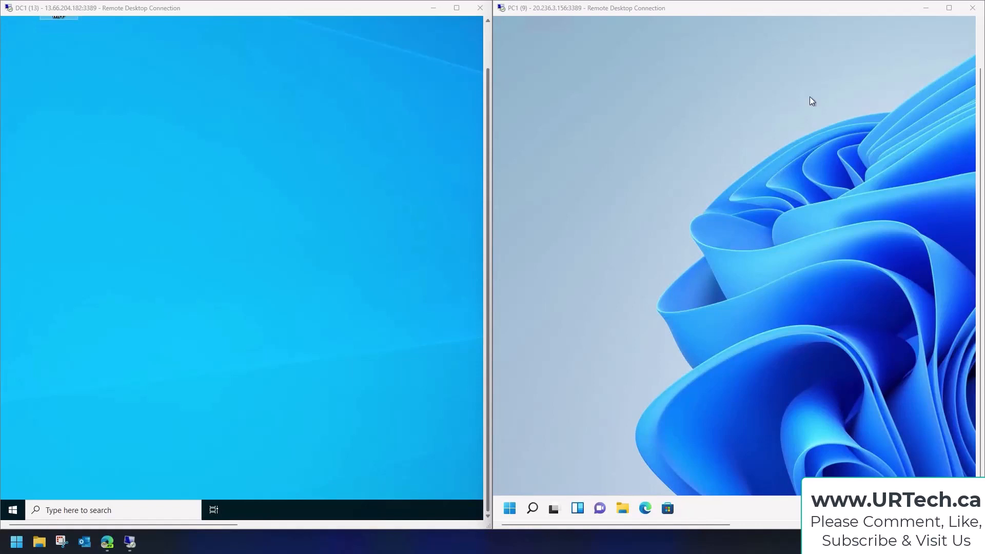
pyautogui.moveTo(13, 16)
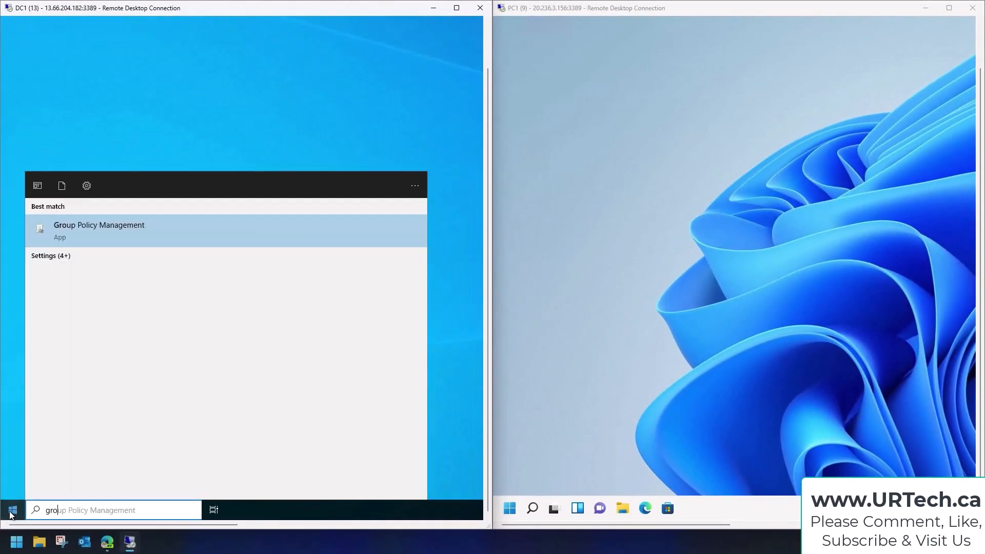
# - Create a new GPO on urtech.local named 'Desktop Icons & Startup Shortcuts'
pyautogui.click(98, 224)
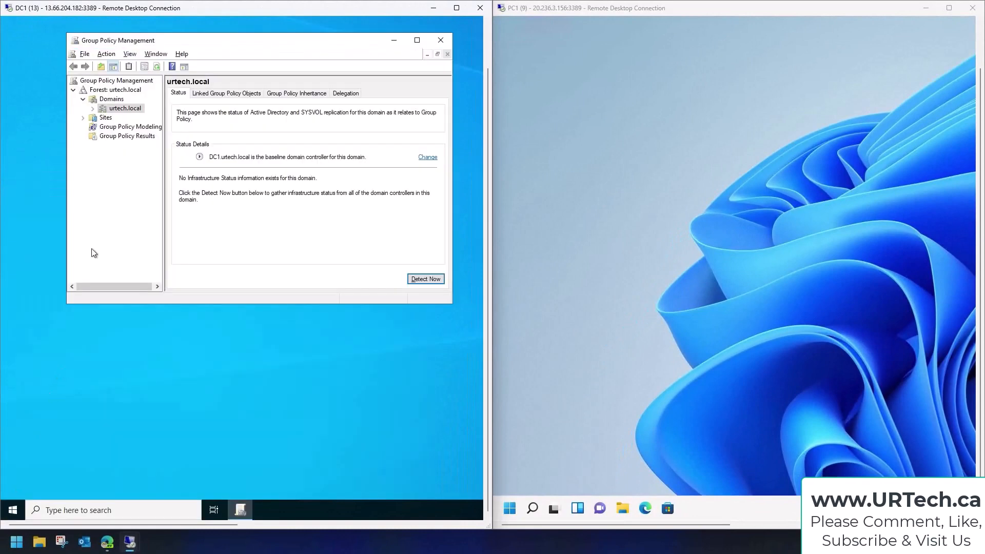
pyautogui.click(92, 109)
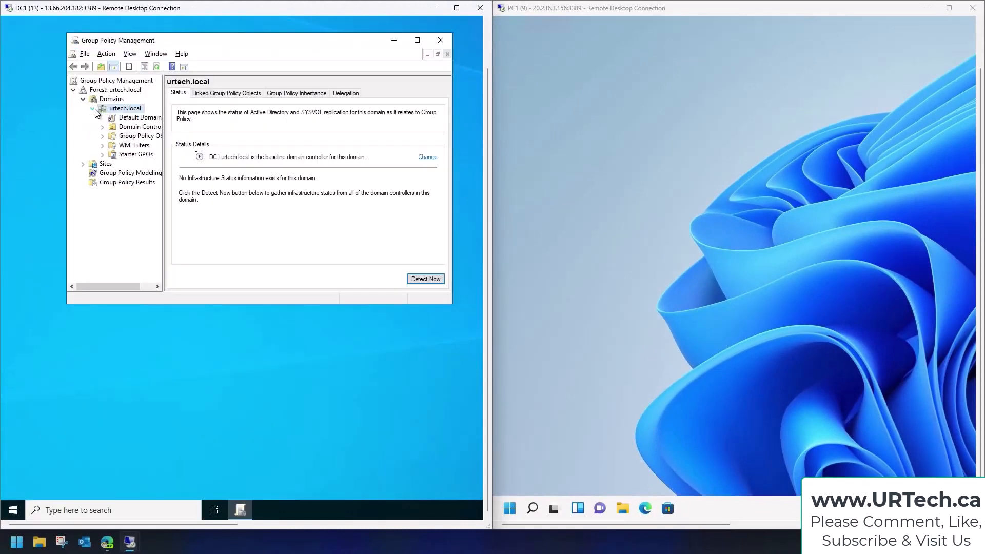
pyautogui.rightClick(125, 109)
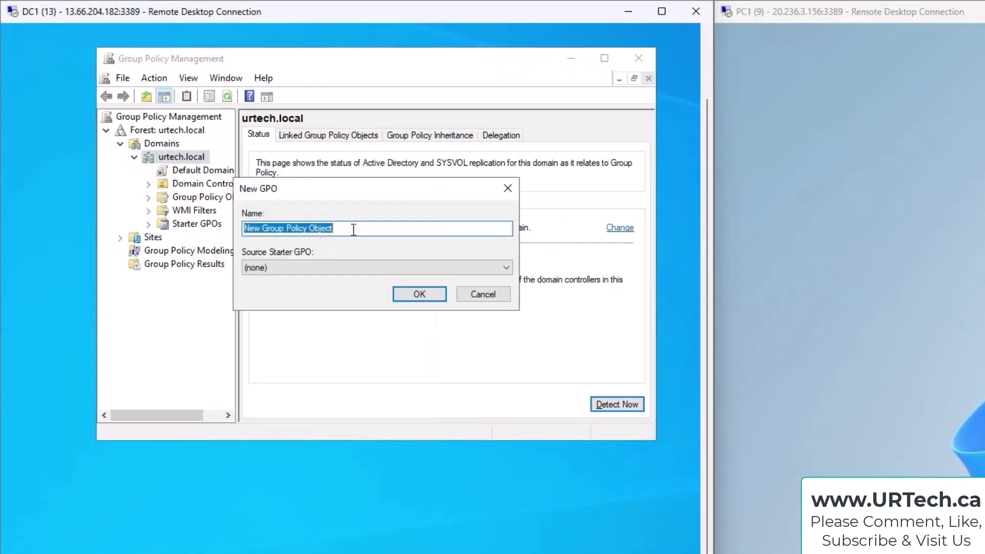
pyautogui.write('Desktp')
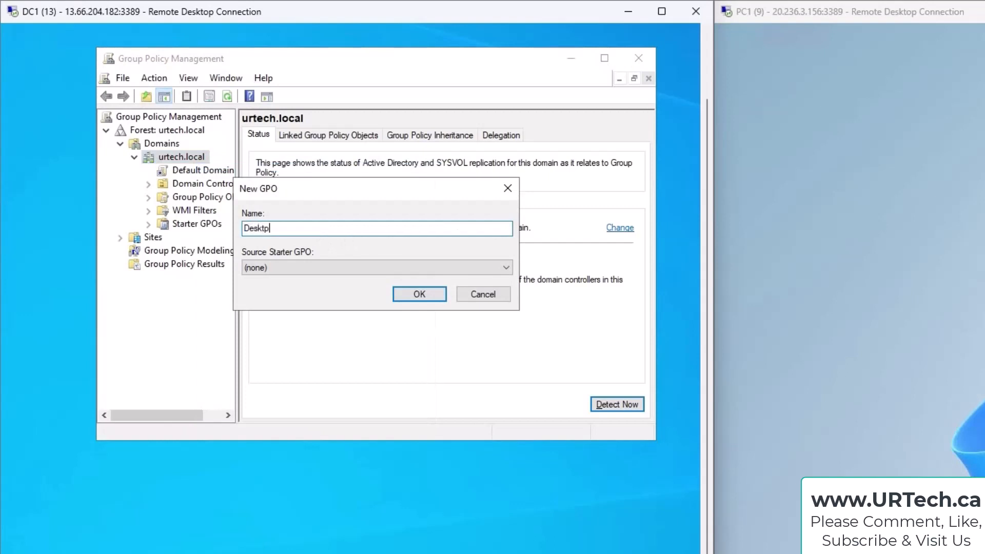
pyautogui.write('Desktop Icons')
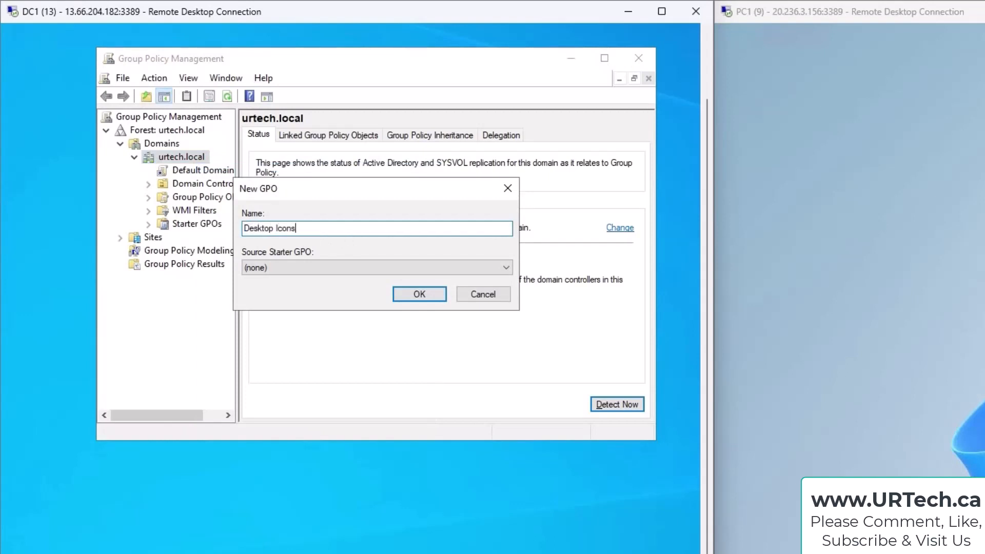
pyautogui.write('& Startup Shortcuts')
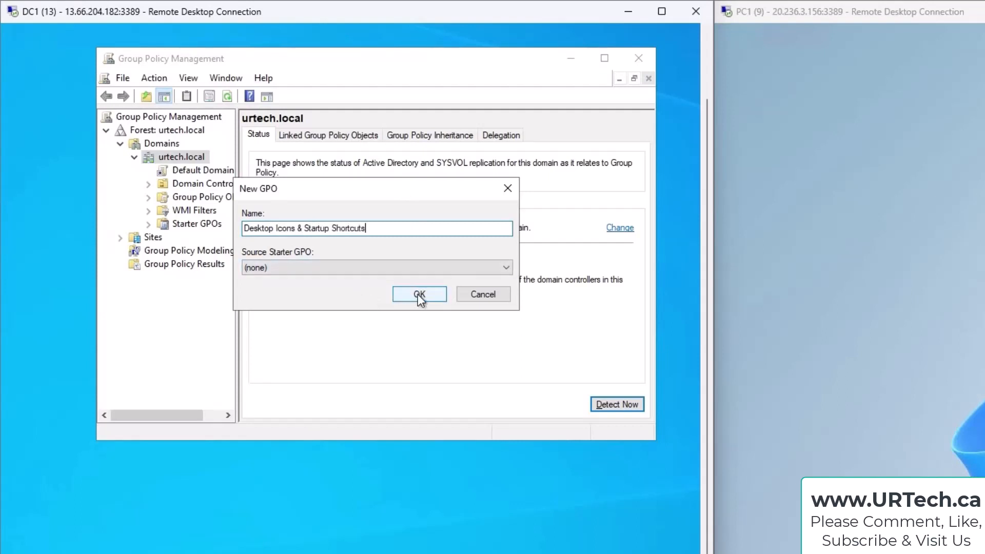
pyautogui.click(419, 294)
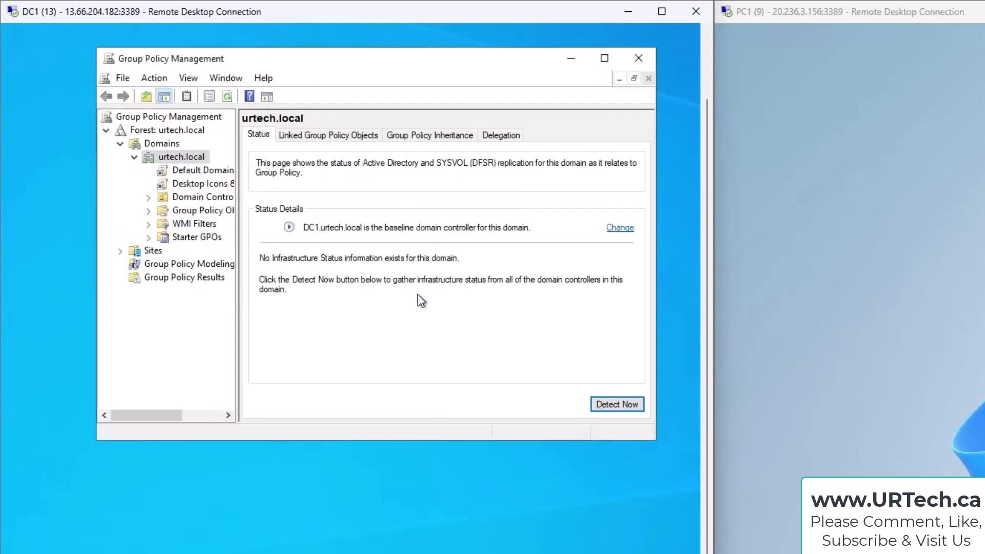
# - Edit the GPO and show User Configuration > Preferences > Windows Settings > Shortcuts, ready to add an item
pyautogui.click(195, 184)
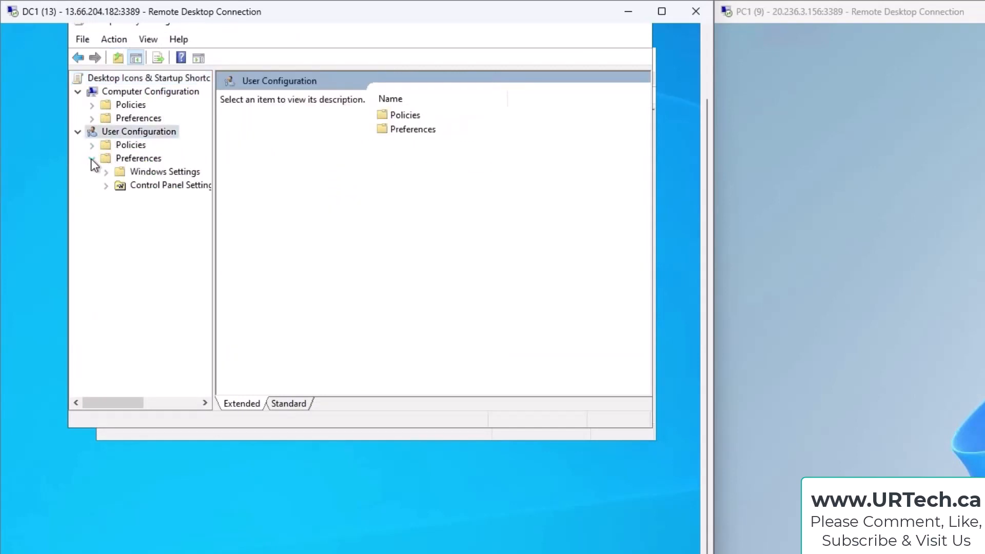
pyautogui.click(106, 172)
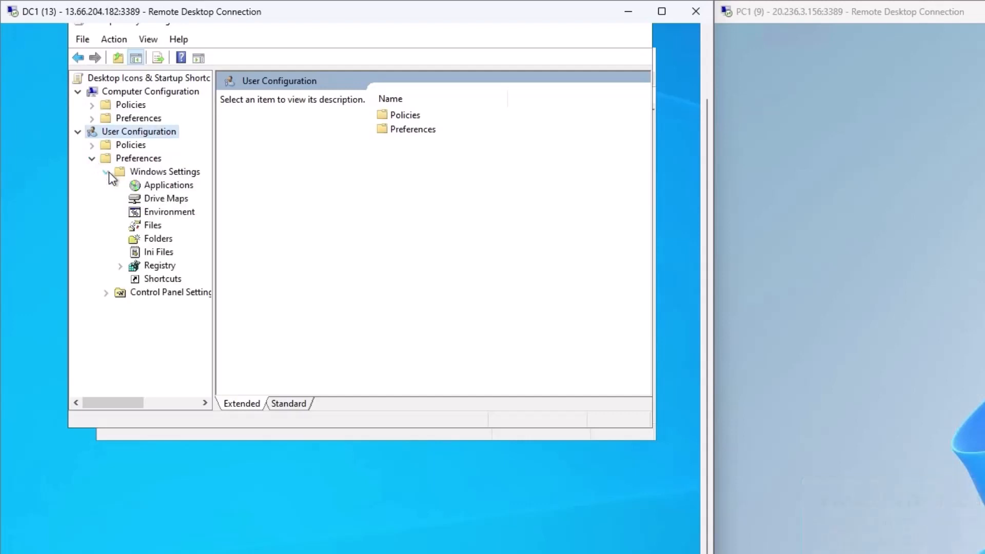
pyautogui.click(161, 279)
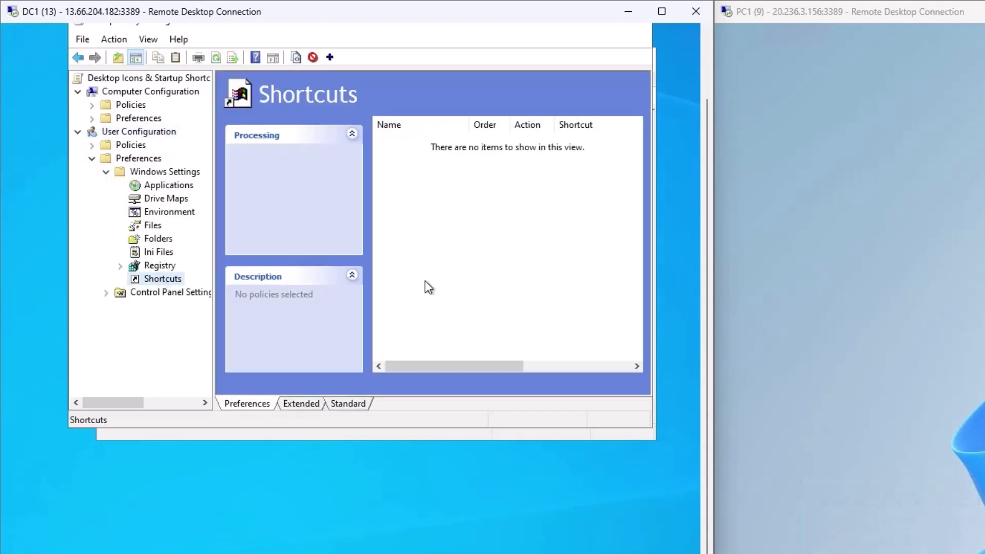
pyautogui.moveTo(650, 432)
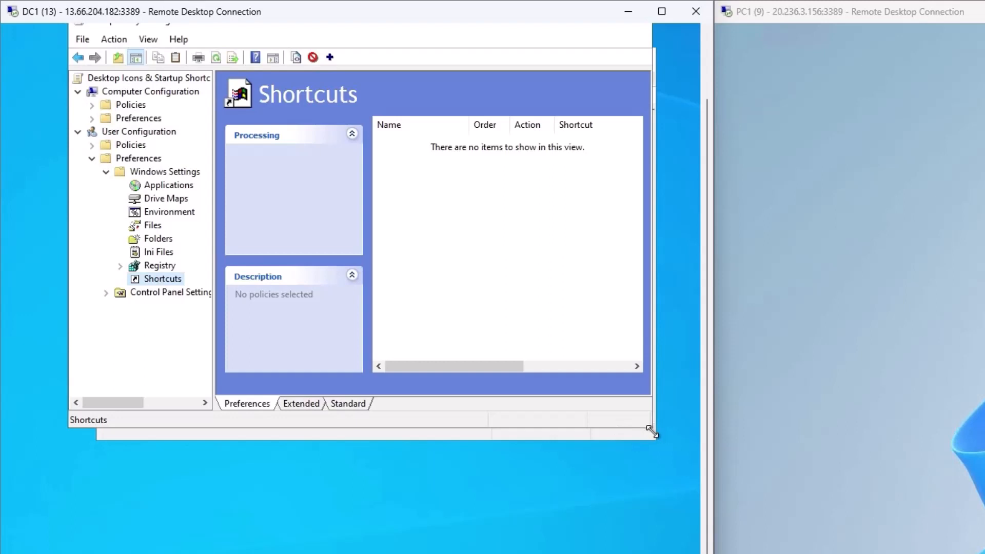
pyautogui.moveTo(653, 432); pyautogui.dragTo(681, 474)
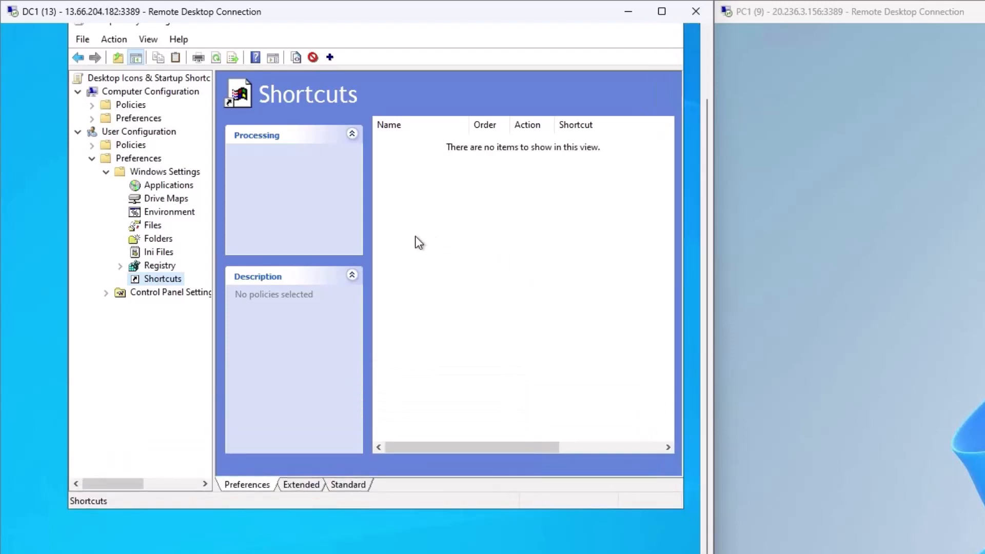
pyautogui.rightClick(419, 242)
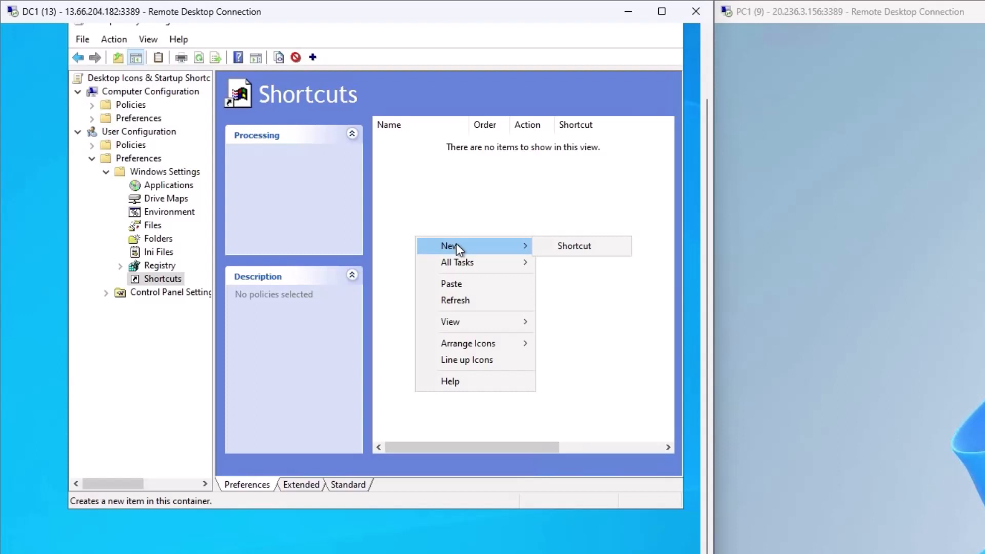
pyautogui.moveTo(584, 254)
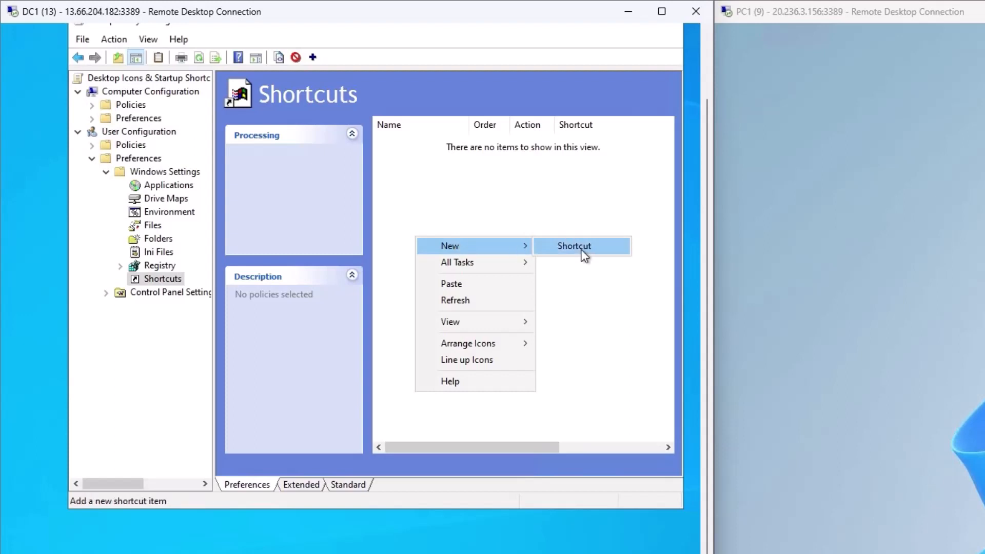
# - Start a new shortcut item with action Update named 'Go To URTech Website'
pyautogui.click(572, 246)
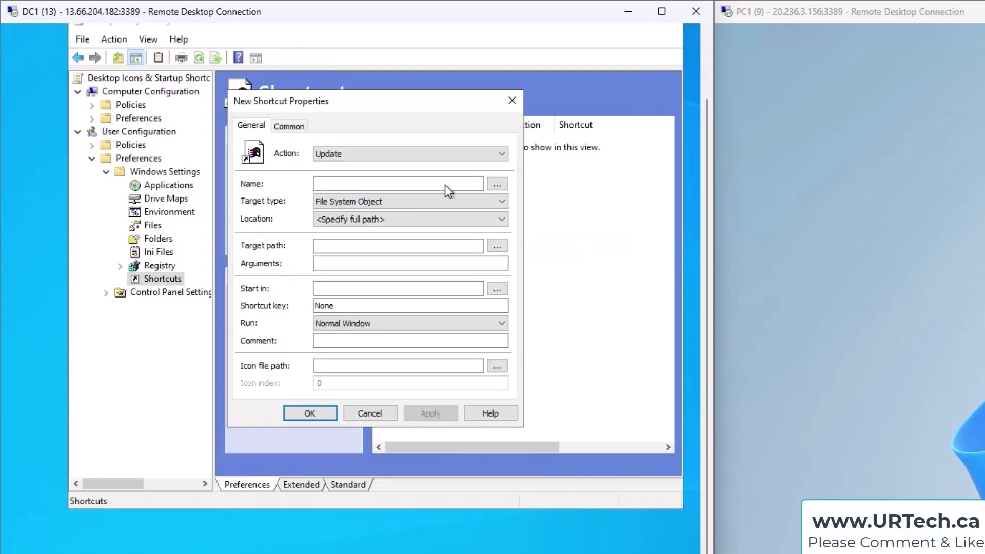
pyautogui.click(498, 154)
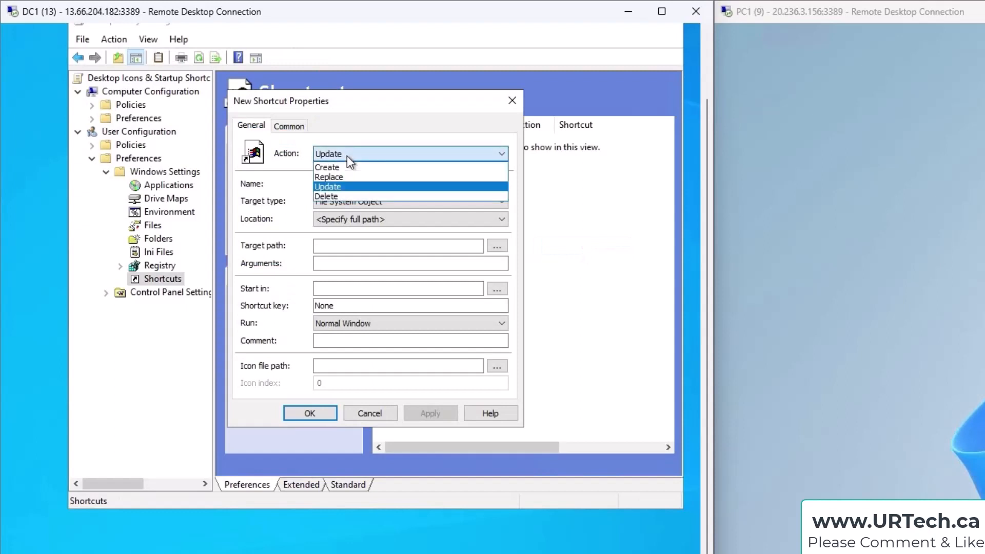
pyautogui.click(327, 185)
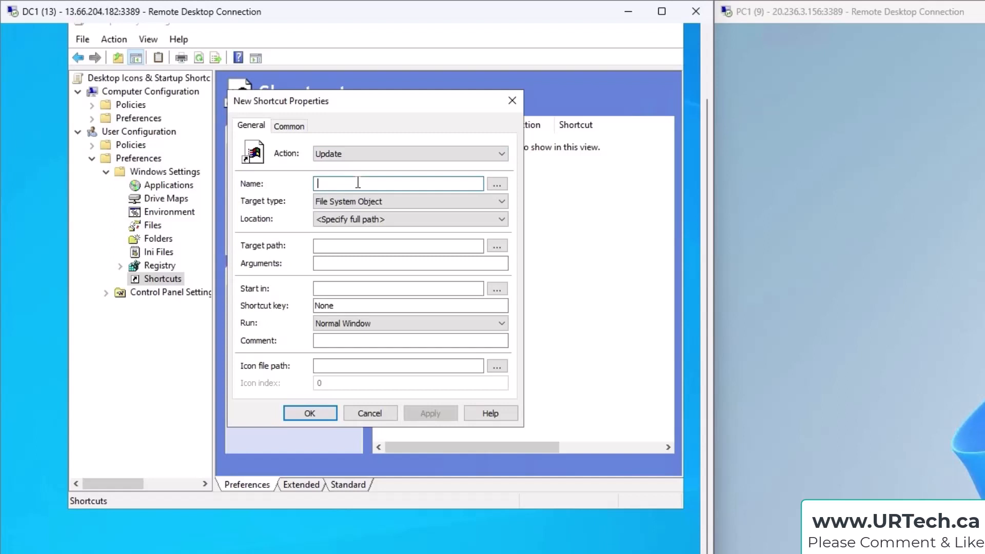
pyautogui.write('Go')
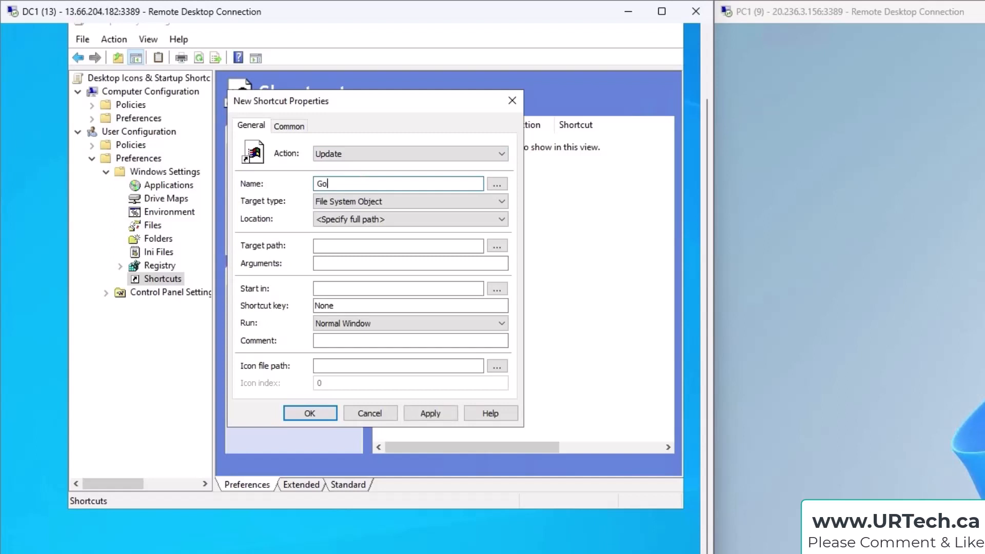
pyautogui.write('To Ur')
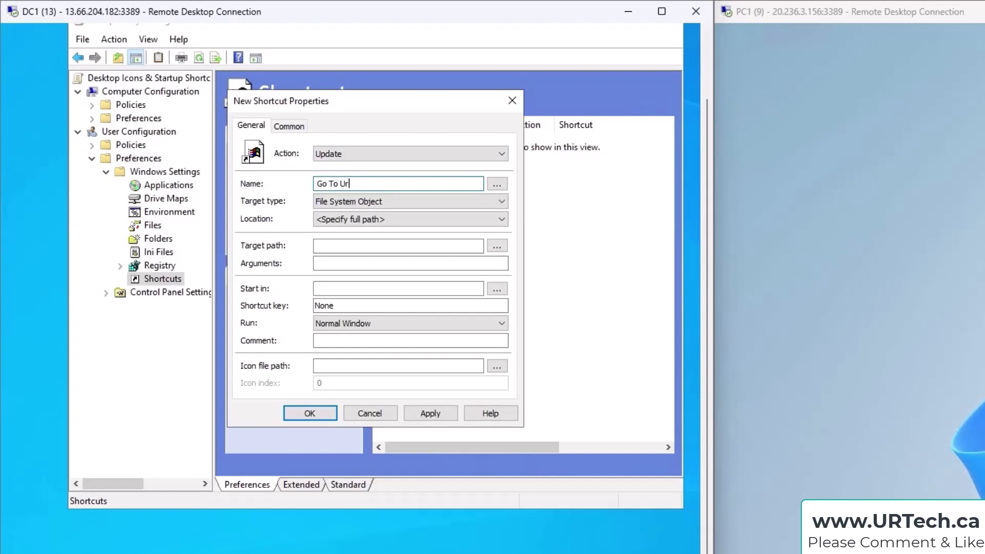
pyautogui.press('Backspace')
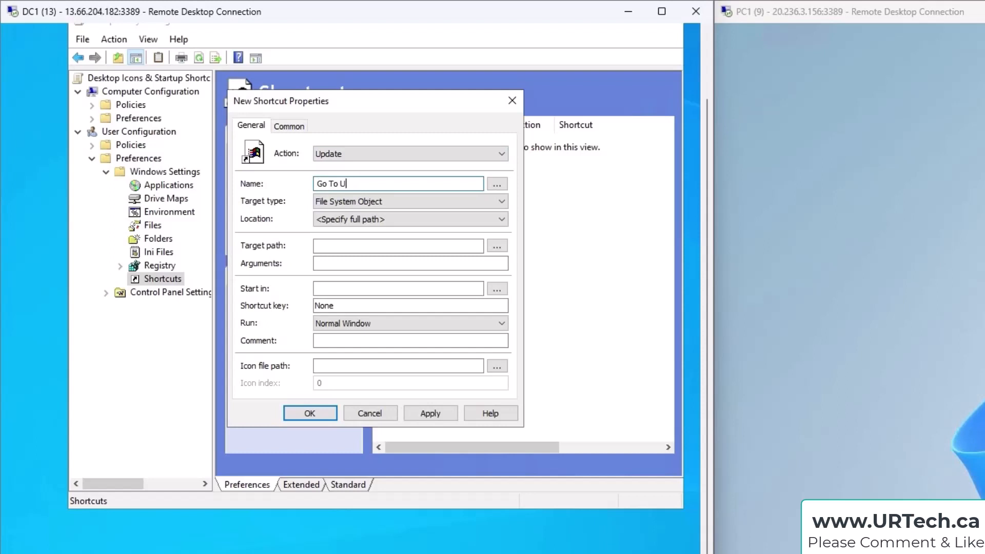
pyautogui.write('RTech W')
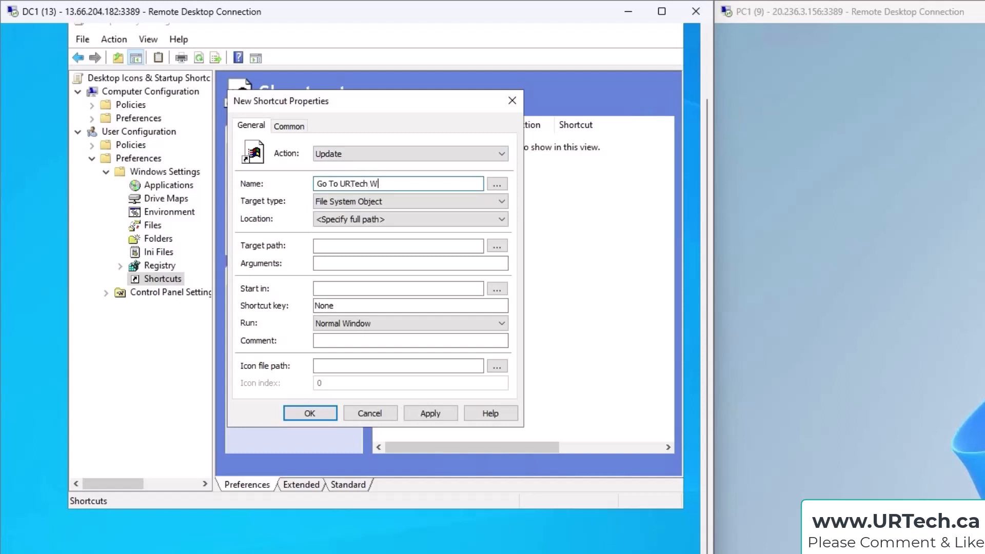
pyautogui.write('ebsite')
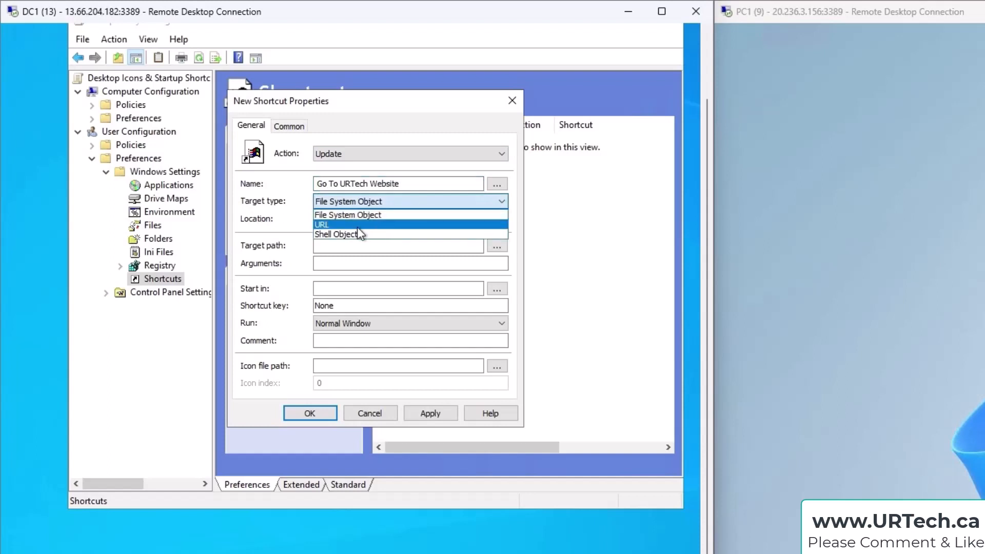
pyautogui.click(321, 224)
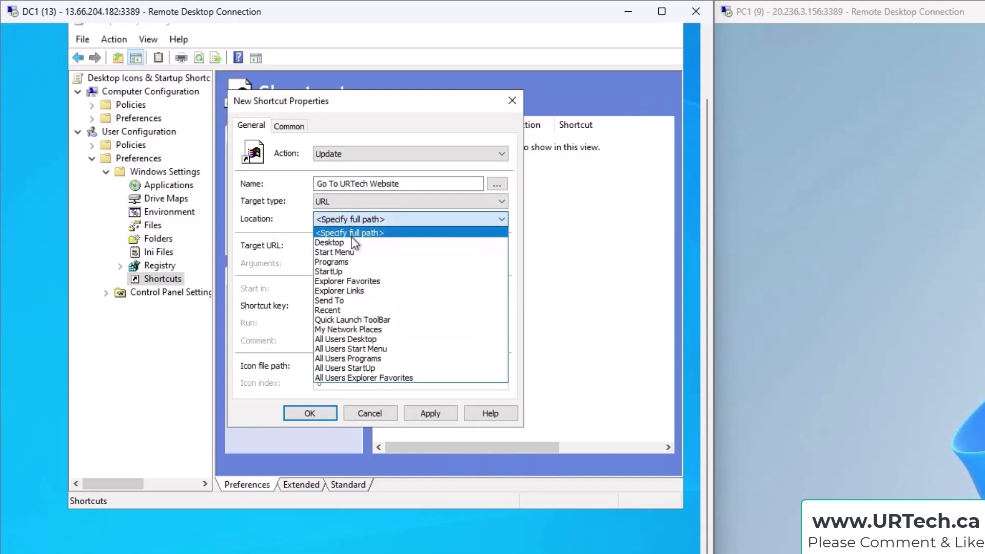
pyautogui.moveTo(378, 262)
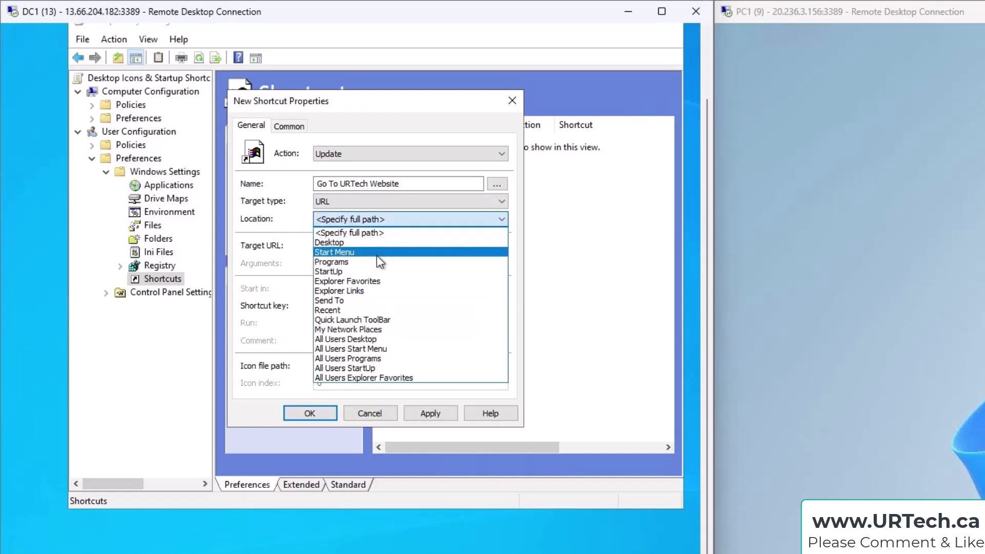
pyautogui.moveTo(373, 259)
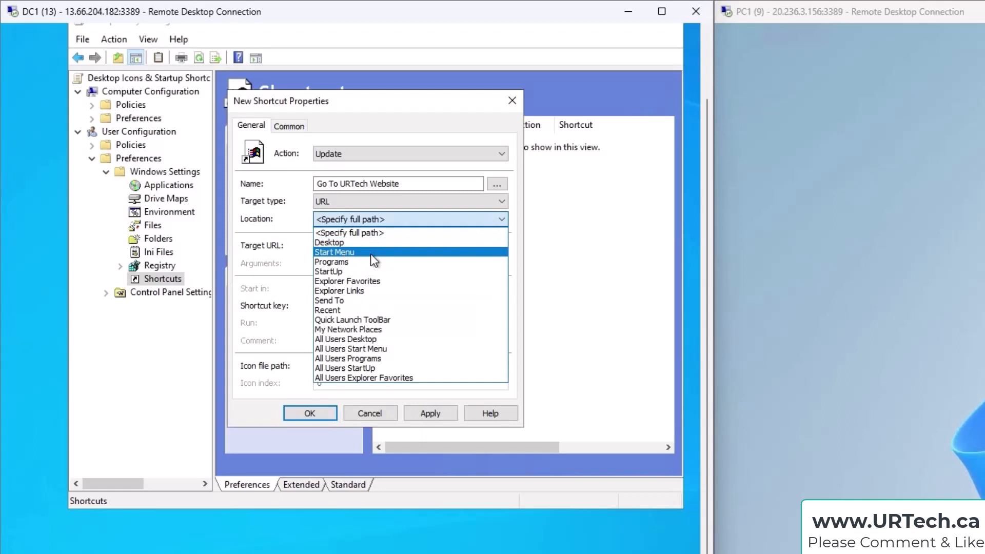
pyautogui.moveTo(352, 278)
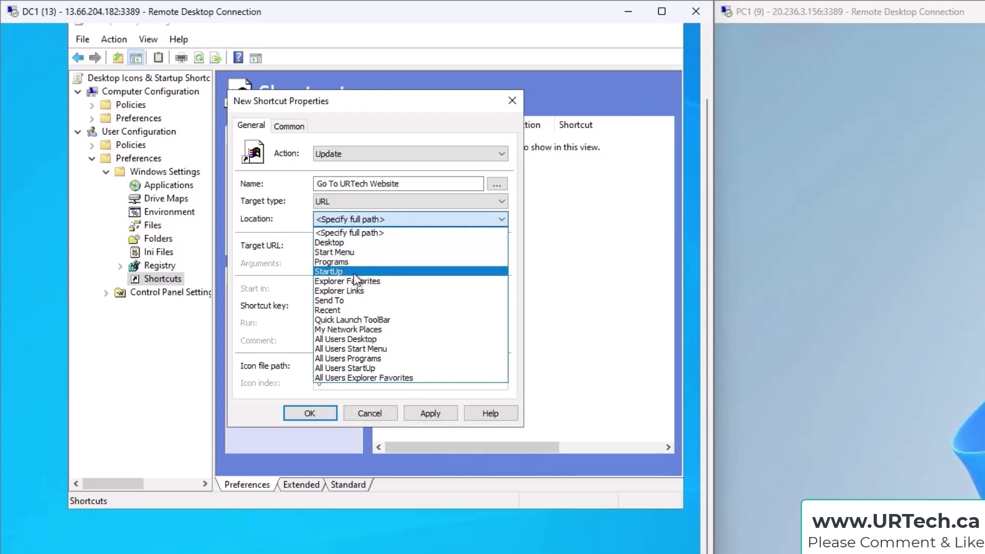
pyautogui.moveTo(355, 259)
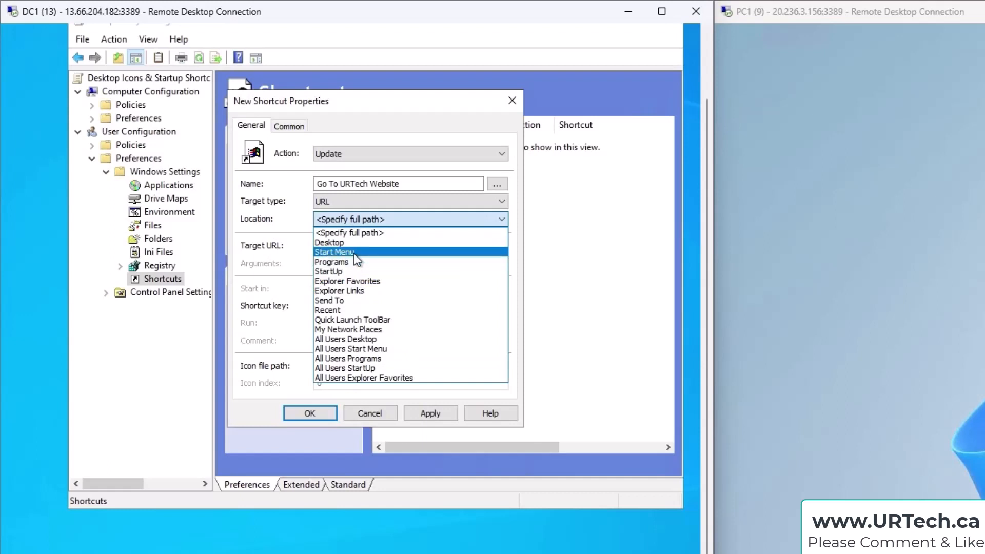
pyautogui.moveTo(351, 268)
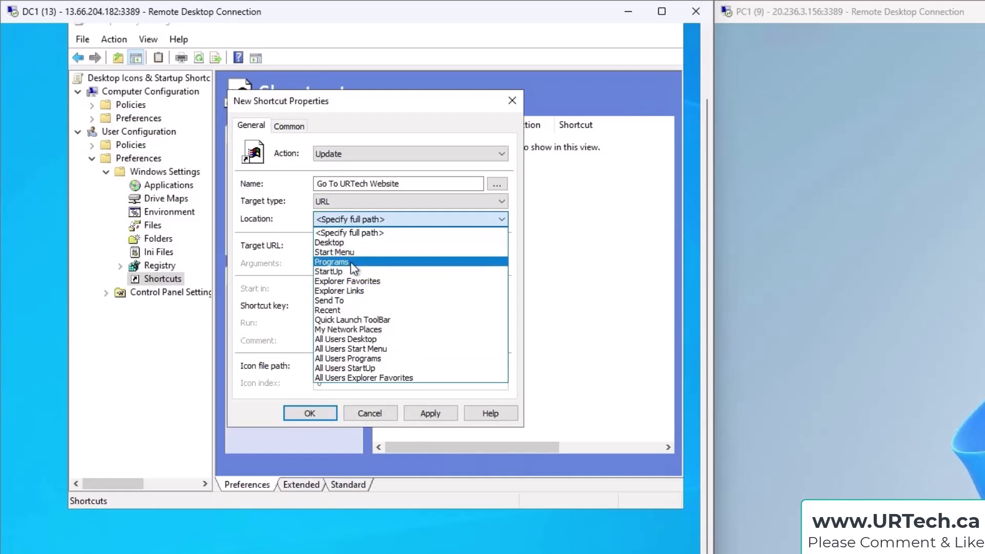
pyautogui.moveTo(348, 271)
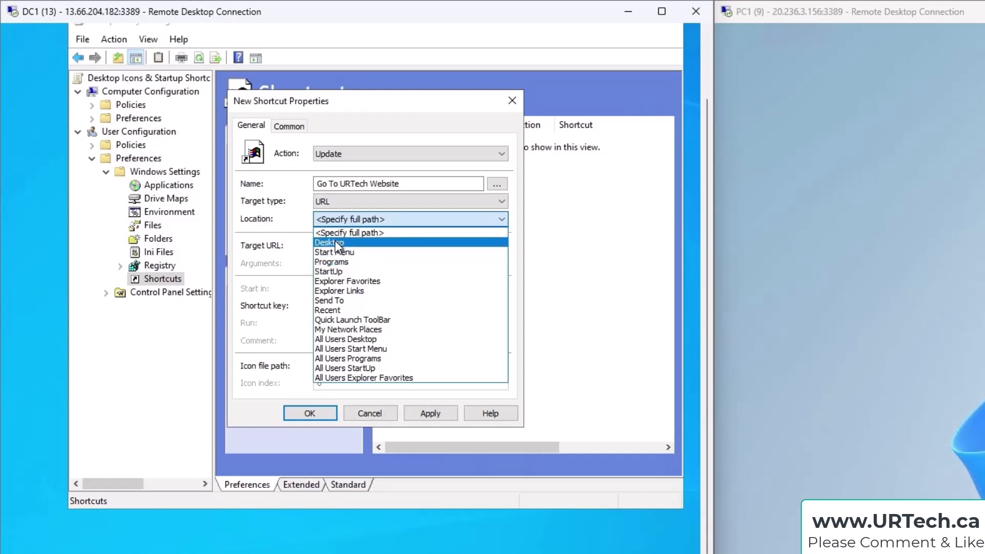
pyautogui.click(328, 242)
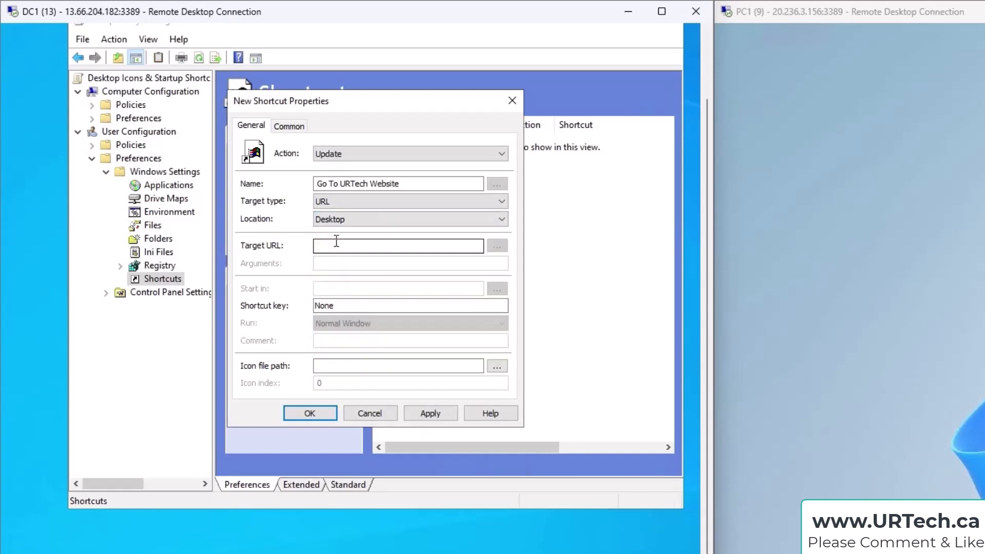
pyautogui.click(398, 246)
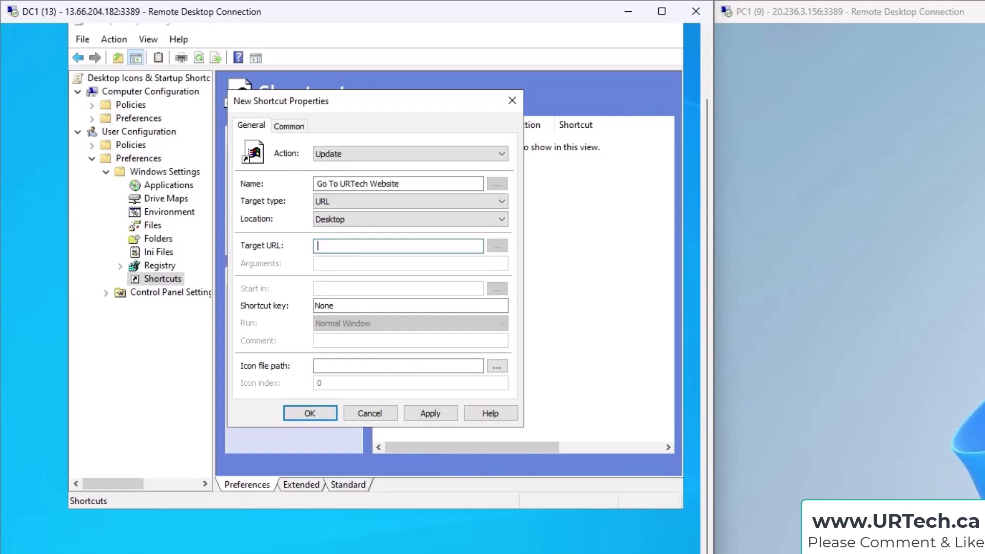
pyautogui.write('https://www')
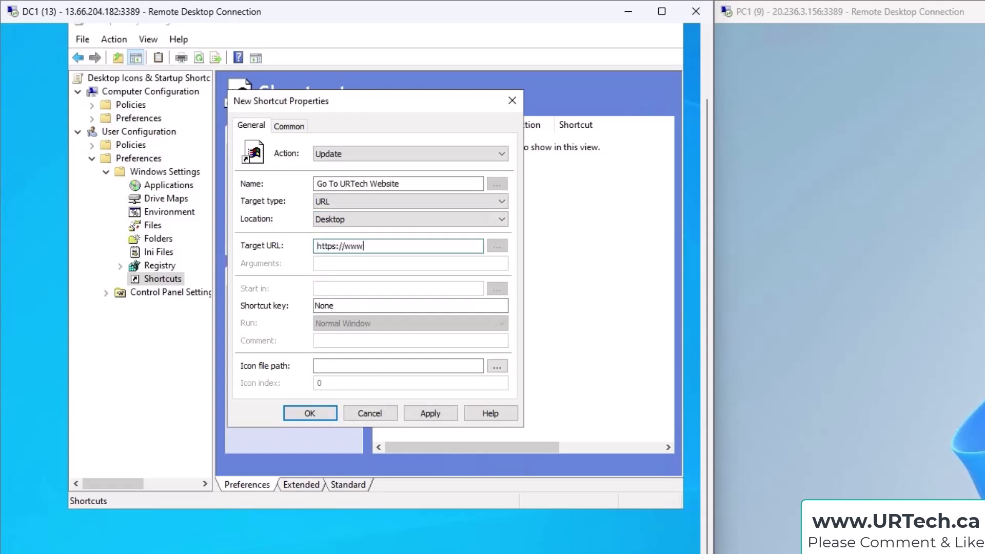
pyautogui.write('.URTech.ca')
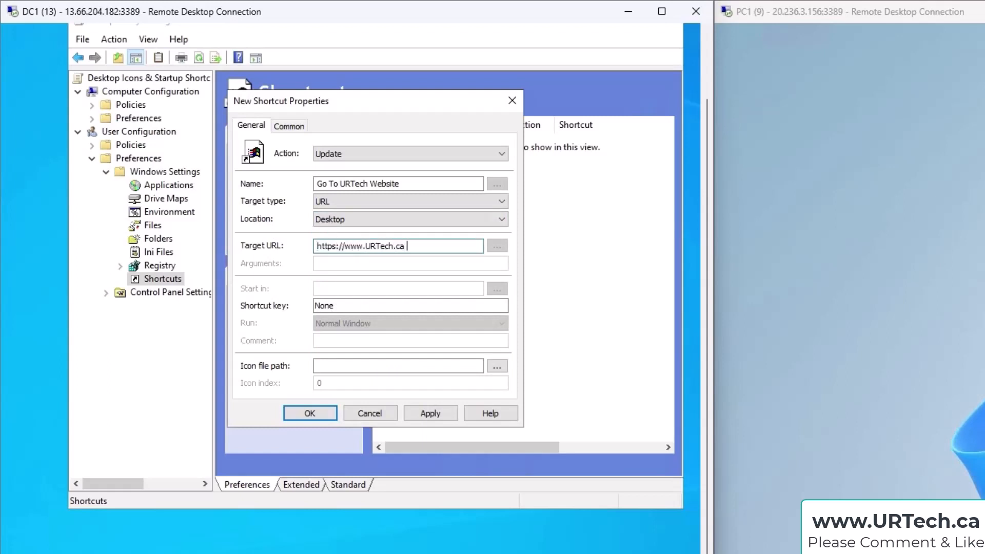
pyautogui.write('/')
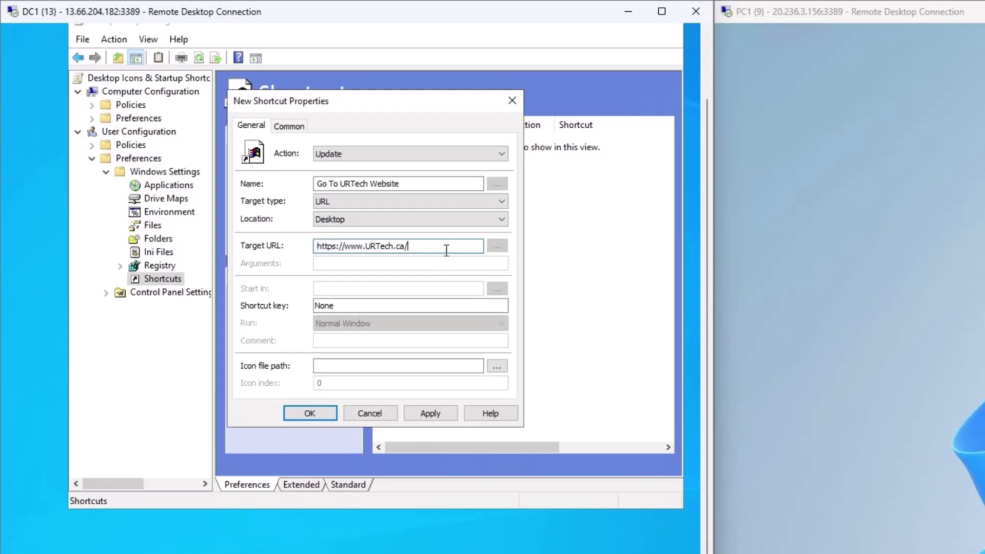
# - Clean stray characters from the target URL and save the shortcut item with OK
pyautogui.write('ASDFASDFA')
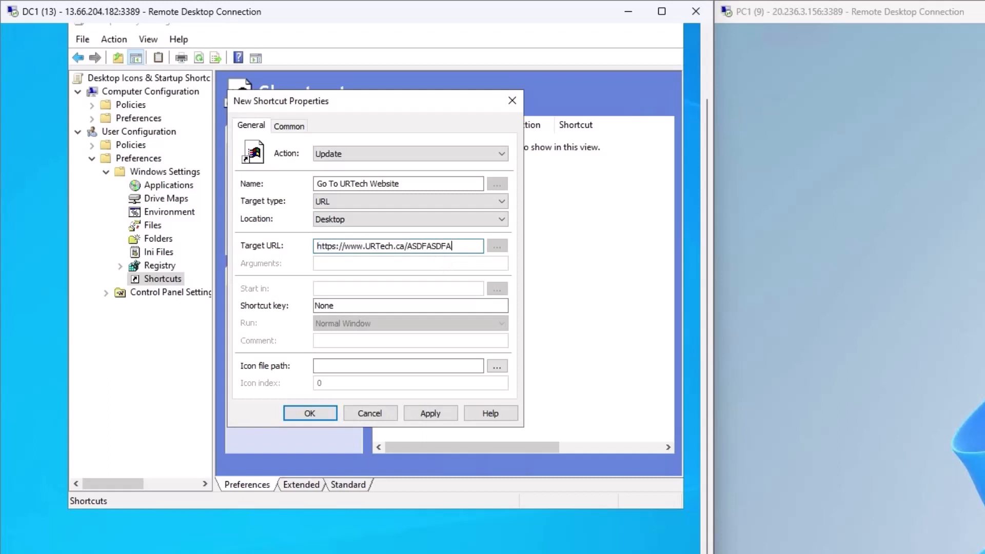
pyautogui.press('BackSpace')
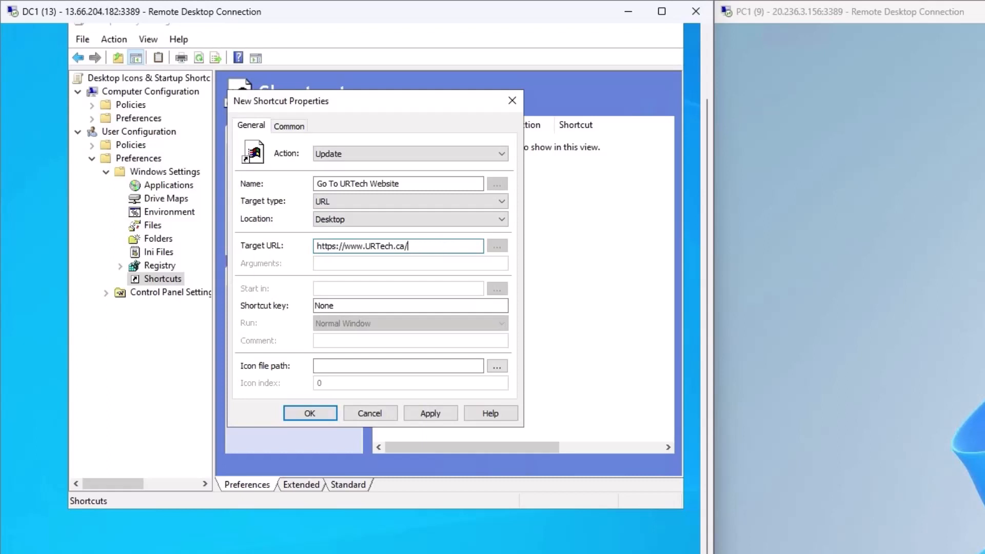
pyautogui.write('asdfas')
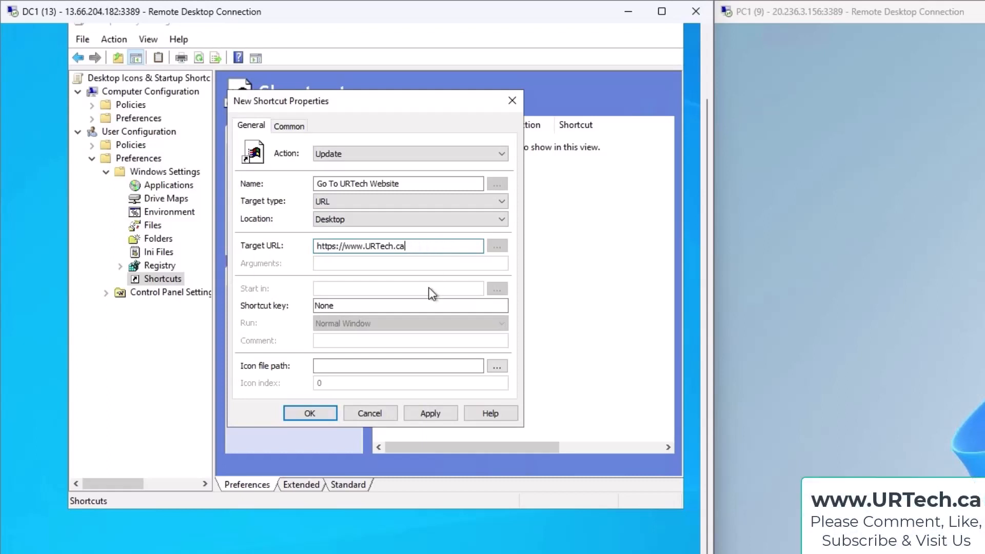
pyautogui.moveTo(364, 307)
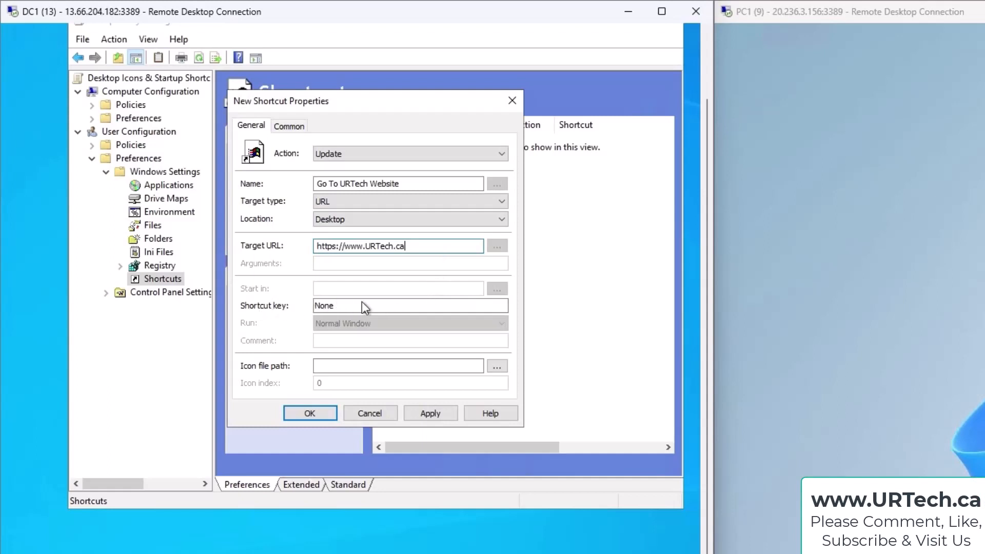
pyautogui.moveTo(267, 378)
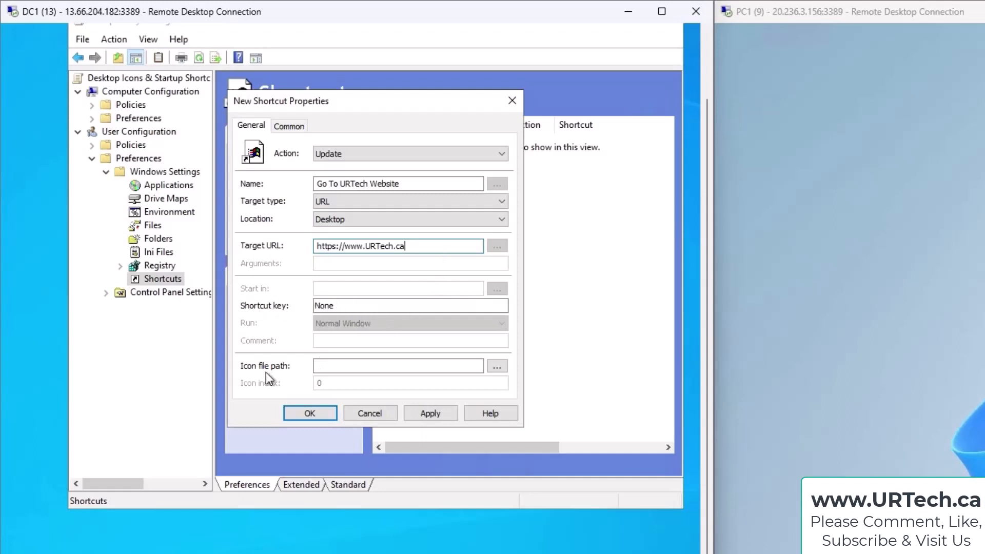
pyautogui.click(398, 365)
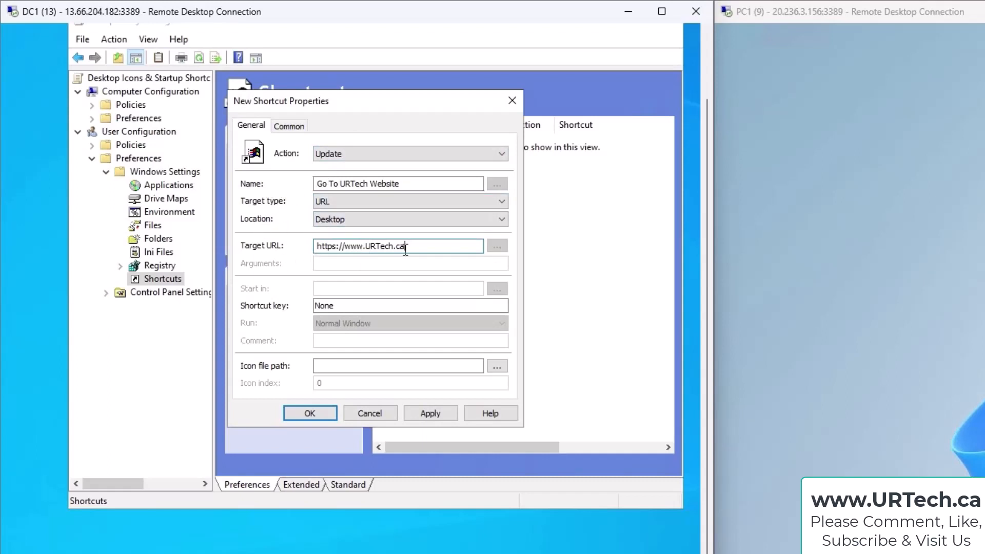
pyautogui.click(309, 412)
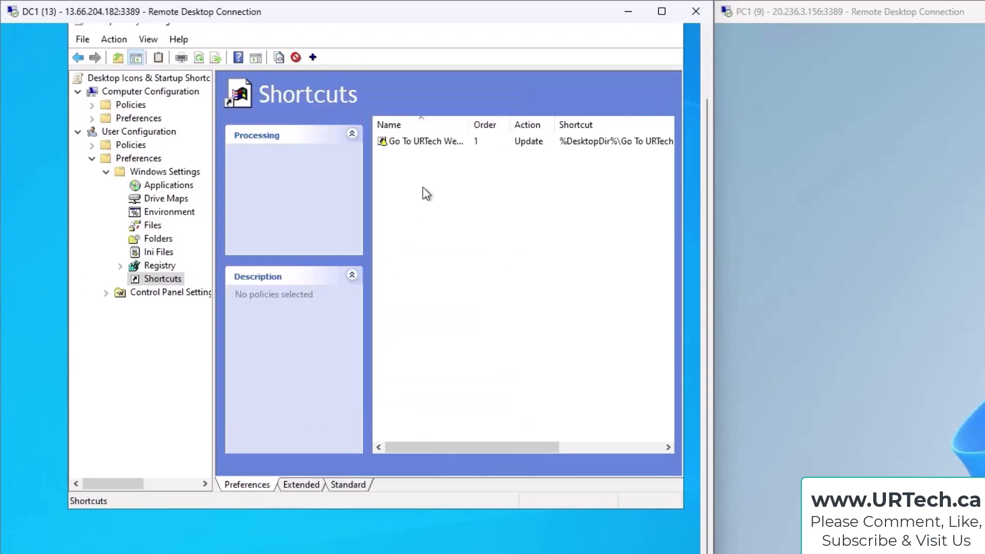
# - Start another shortcut item named Notepad with target type File System Object
pyautogui.rightClick(427, 193)
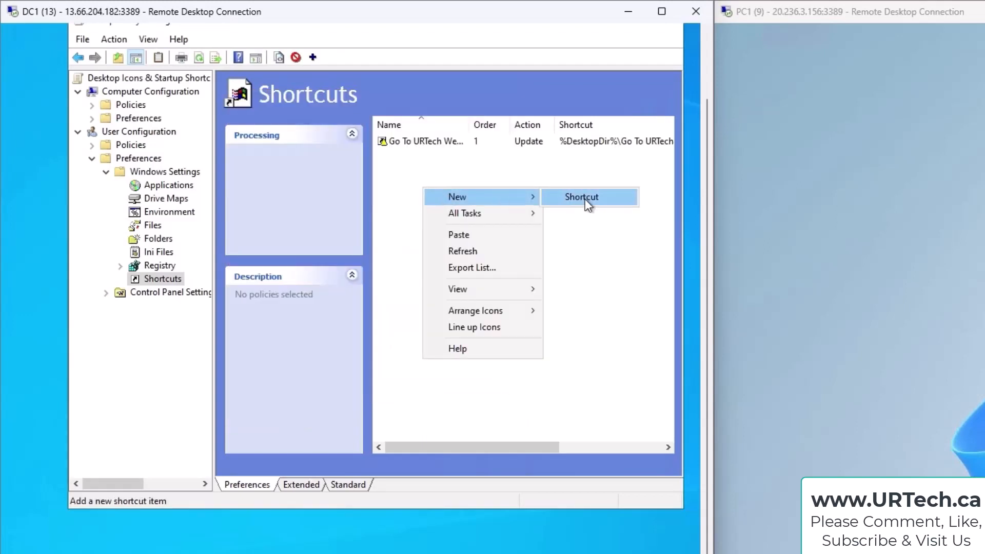
pyautogui.click(581, 197)
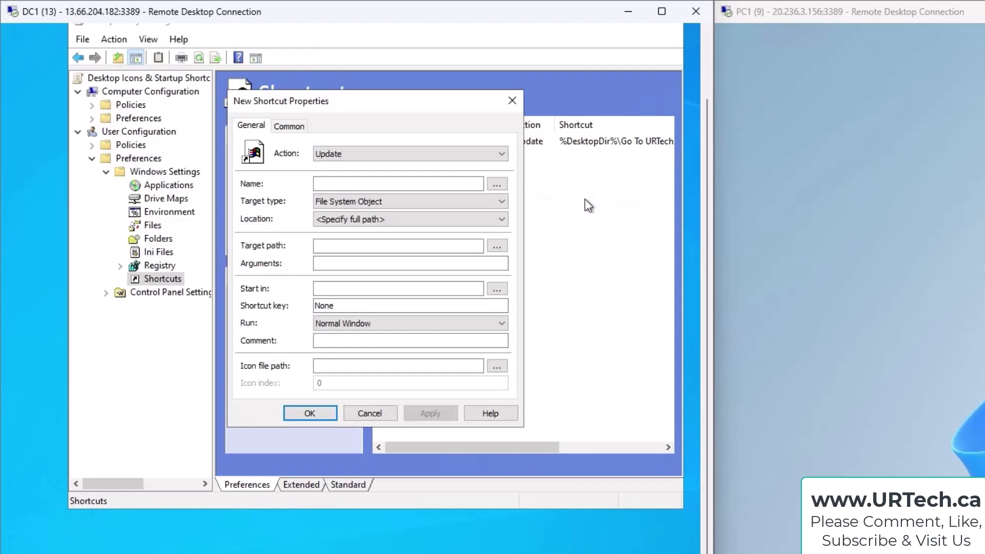
pyautogui.click(398, 183)
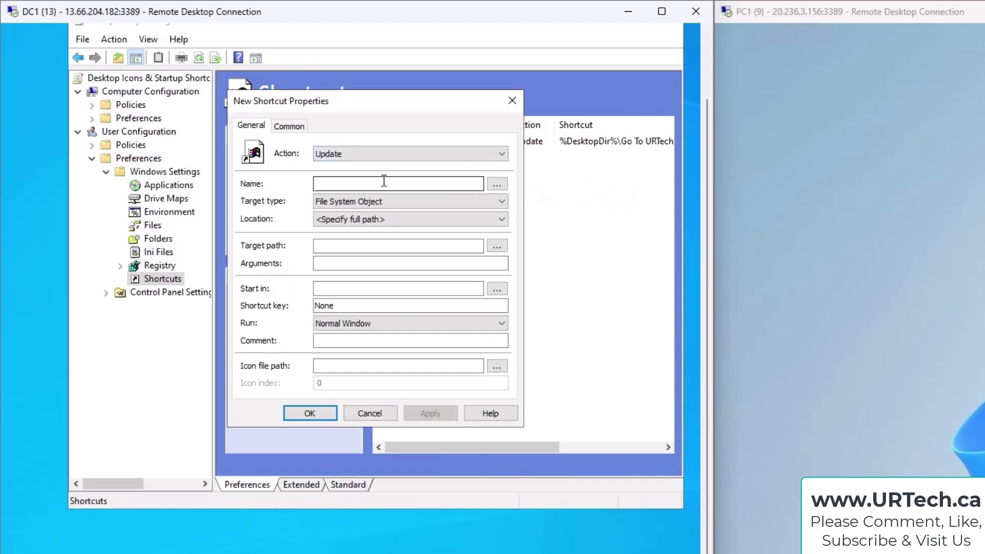
pyautogui.click(398, 183)
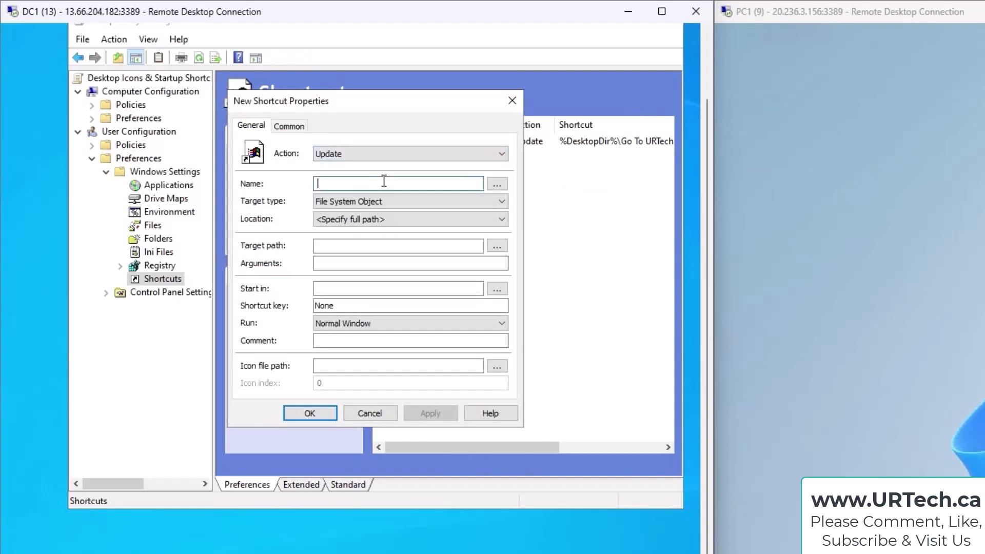
pyautogui.write('Notepad')
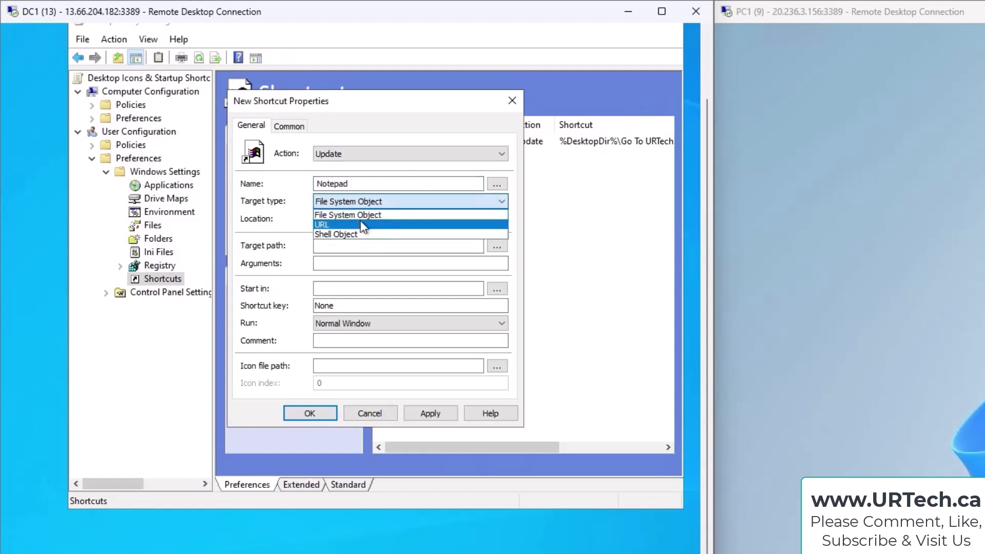
pyautogui.moveTo(348, 244)
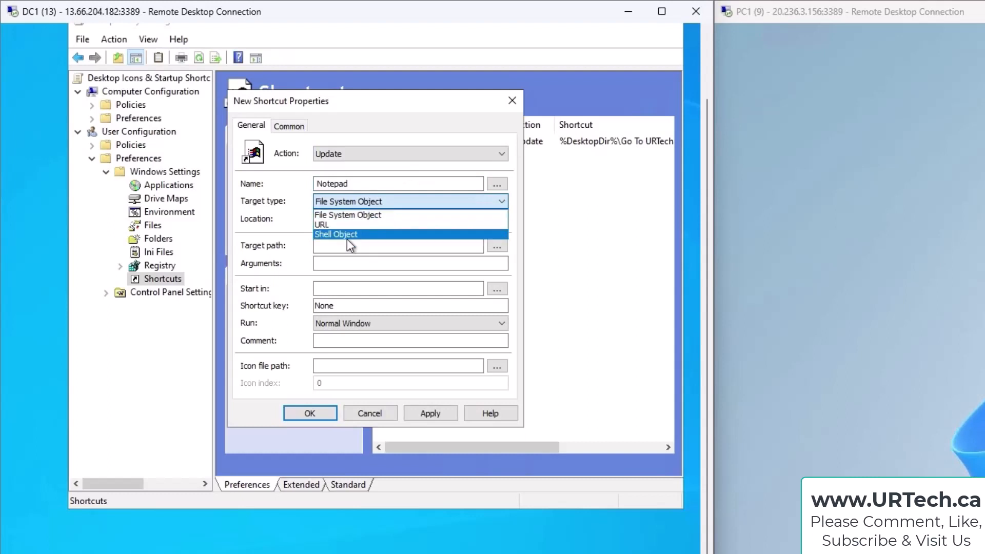
pyautogui.click(347, 215)
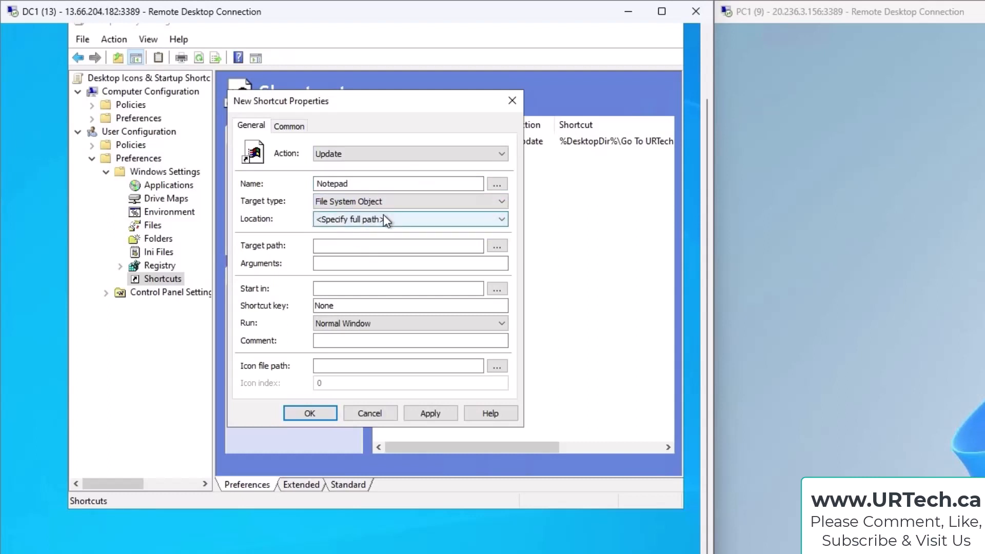
pyautogui.click(501, 219)
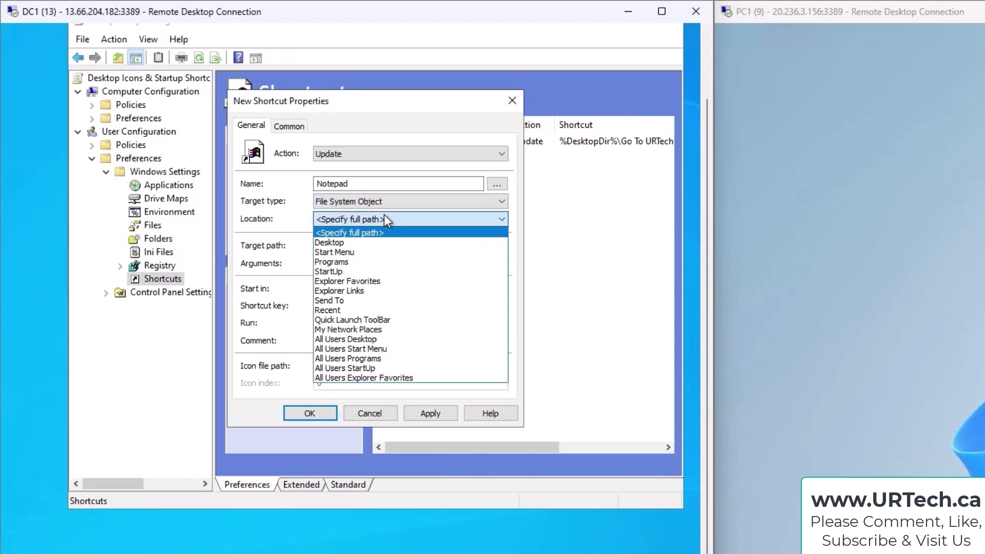
pyautogui.moveTo(368, 256)
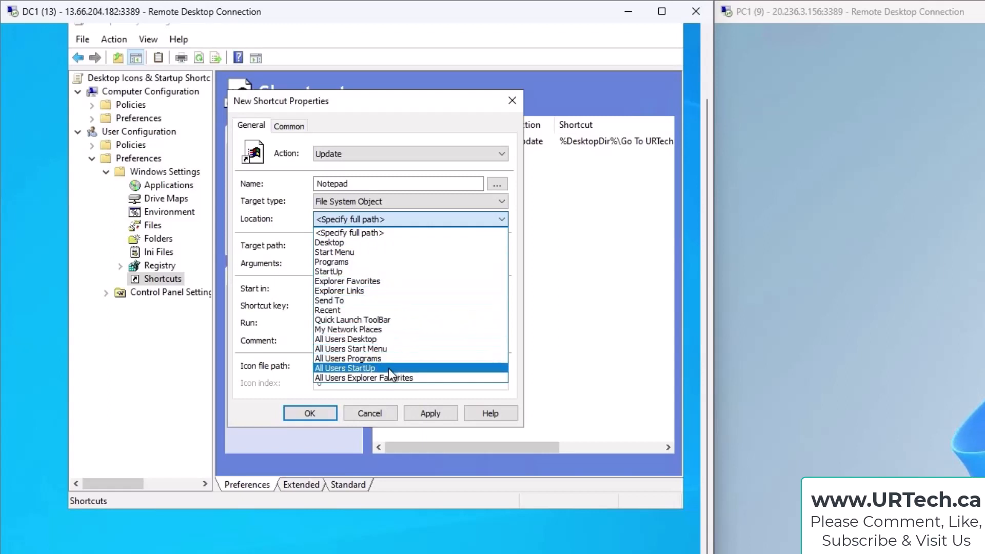
pyautogui.moveTo(382, 271)
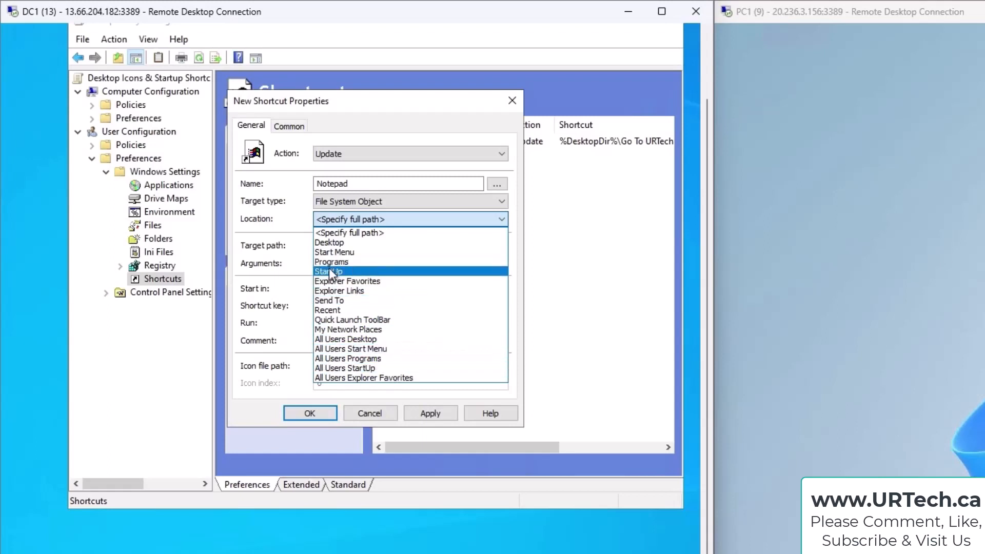
# - Place the shortcut in StartUp with target path c:\windows\notepad.exe
pyautogui.click(328, 271)
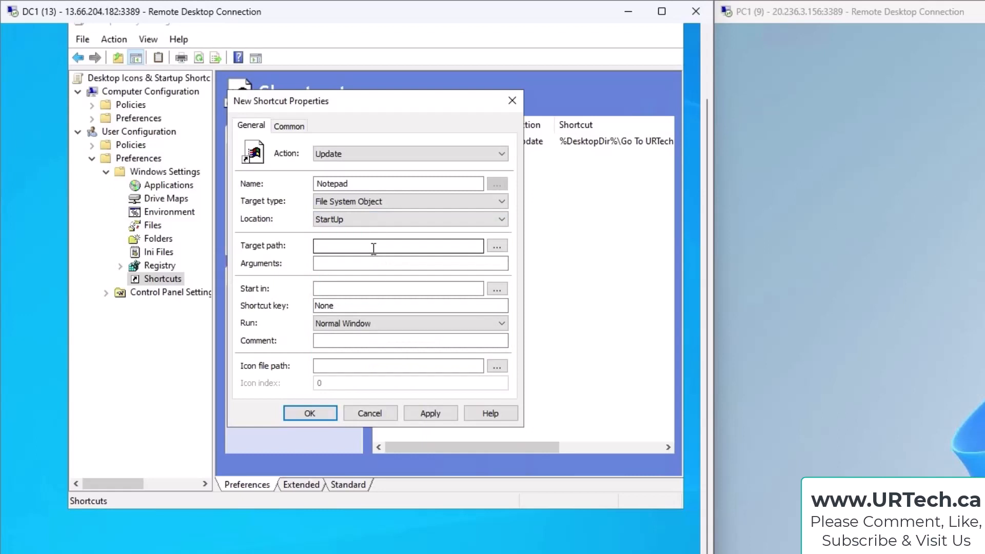
pyautogui.write('c:\\windows\\note')
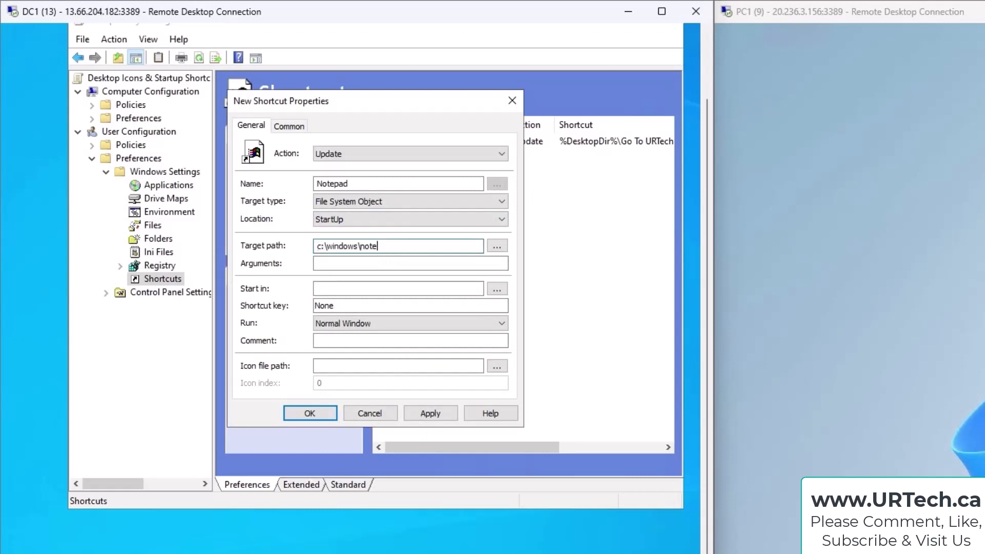
pyautogui.write('pad')
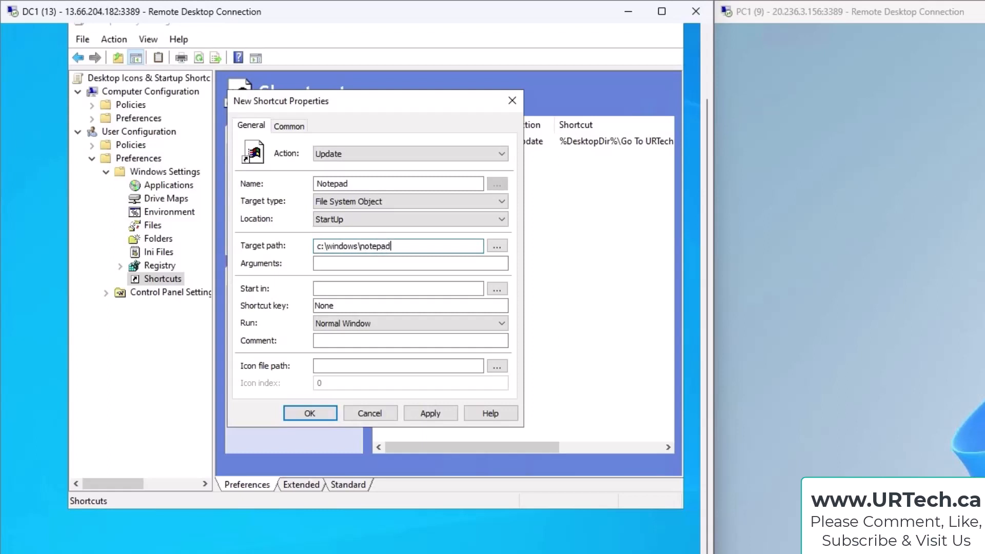
pyautogui.write('.exe')
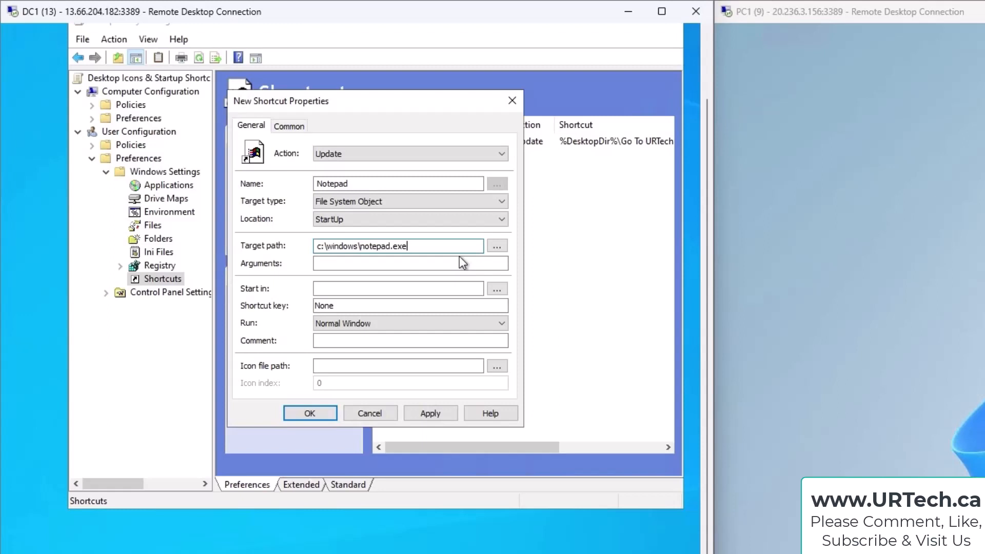
pyautogui.click(411, 263)
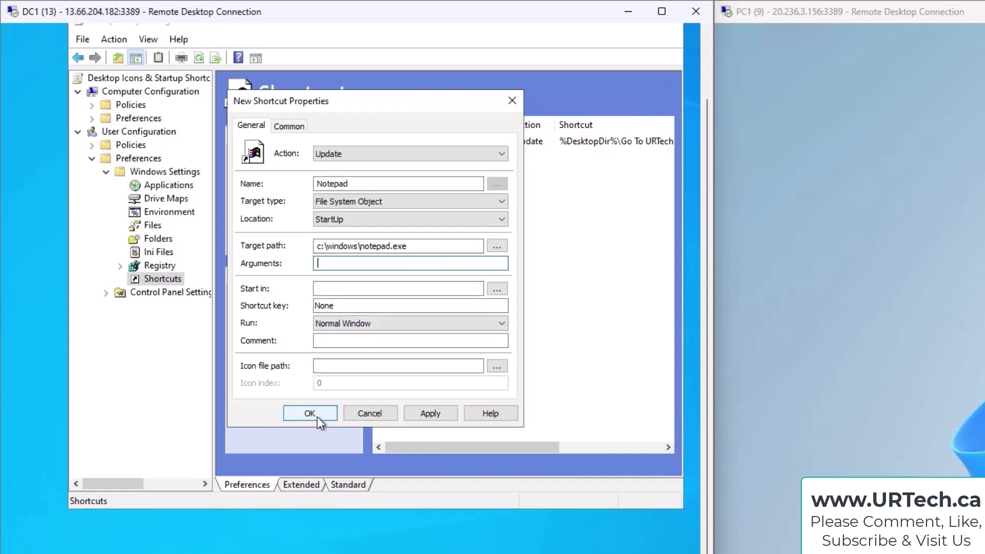
# - Save the Notepad shortcut, then launch Windows Terminal from the Start menu on PC1
pyautogui.click(309, 412)
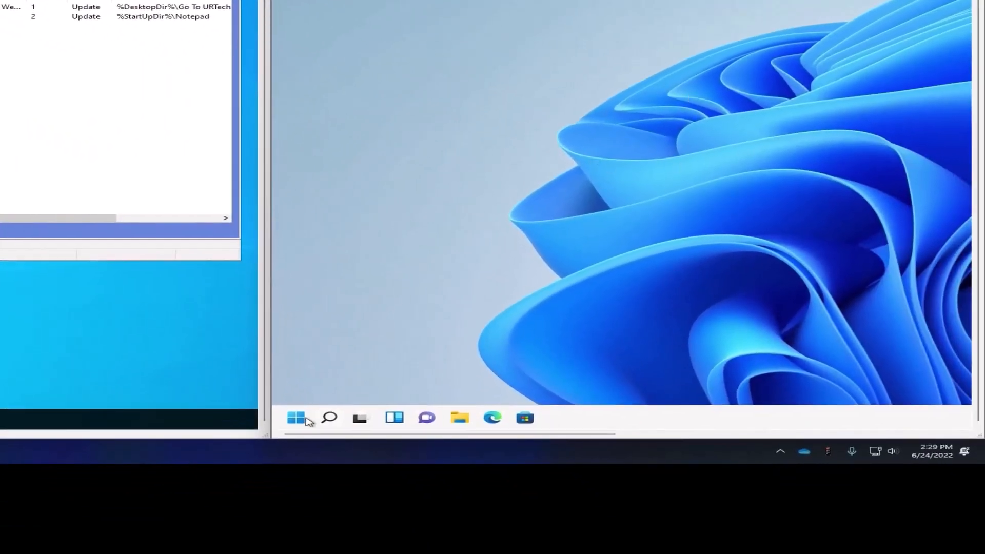
pyautogui.rightClick(294, 419)
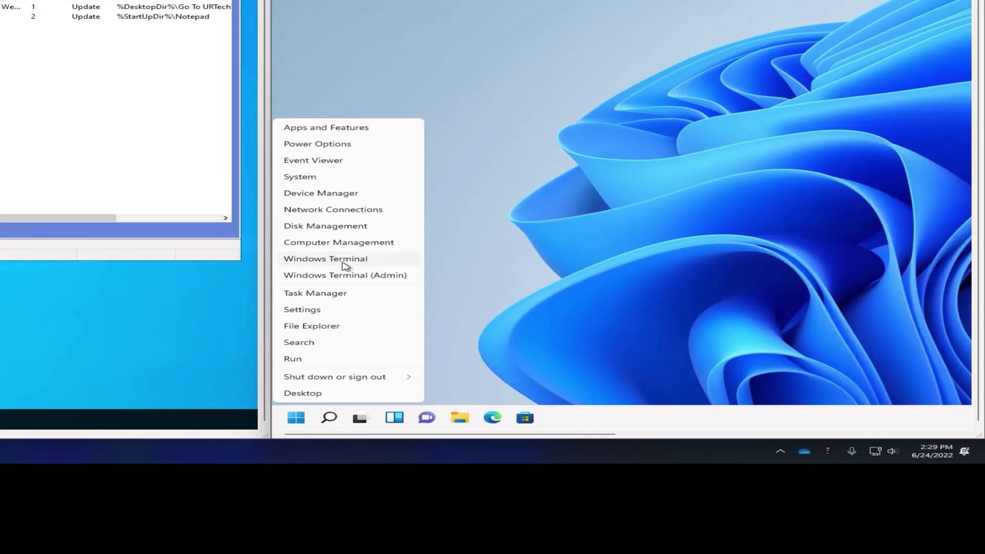
pyautogui.click(324, 258)
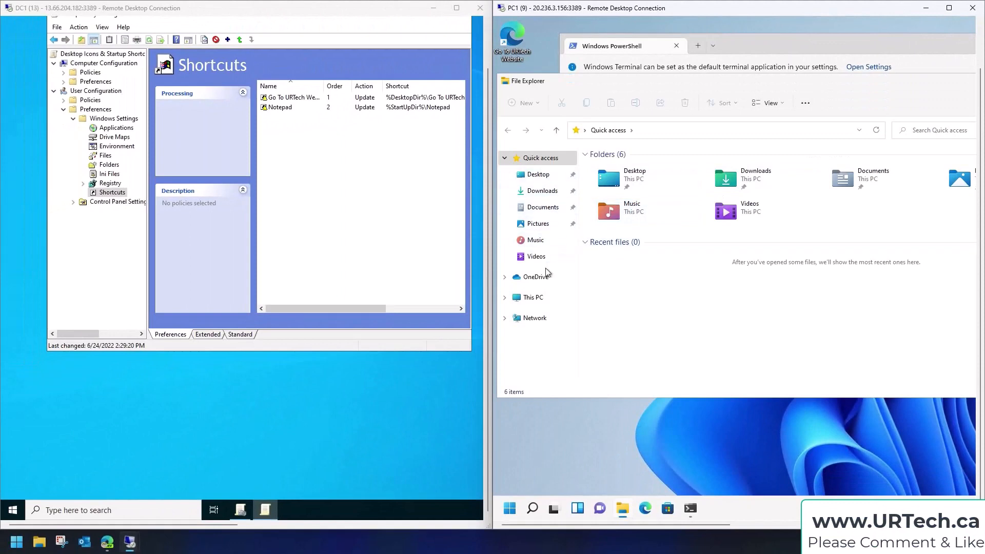
# - Browse to C:\Users\test1 and enable showing hidden files, folders and drives
pyautogui.click(533, 297)
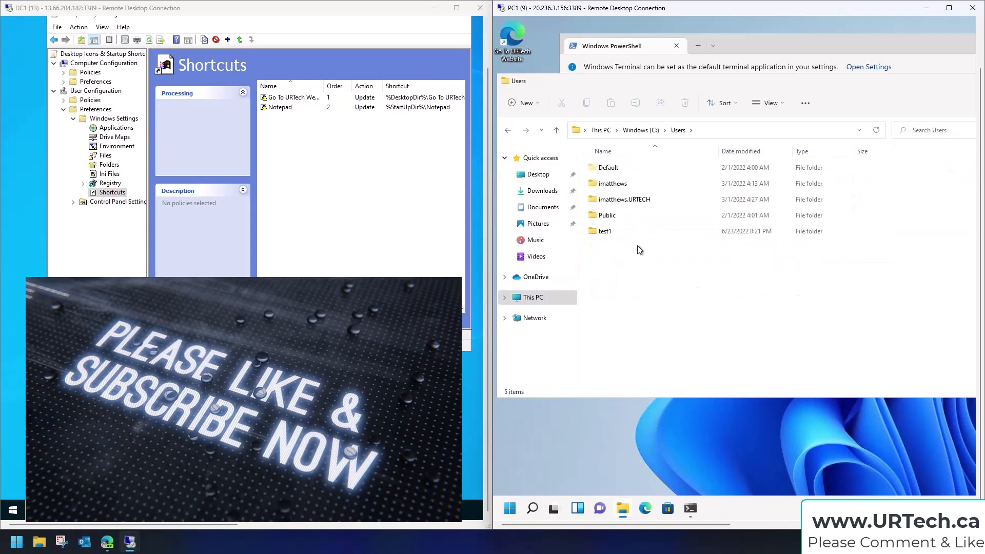
pyautogui.doubleClick(605, 231)
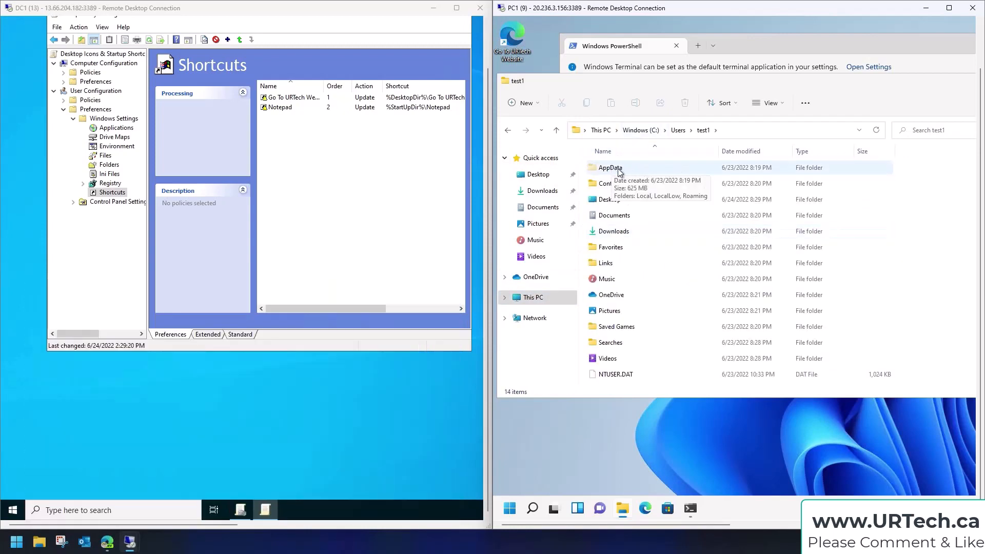
pyautogui.click(804, 103)
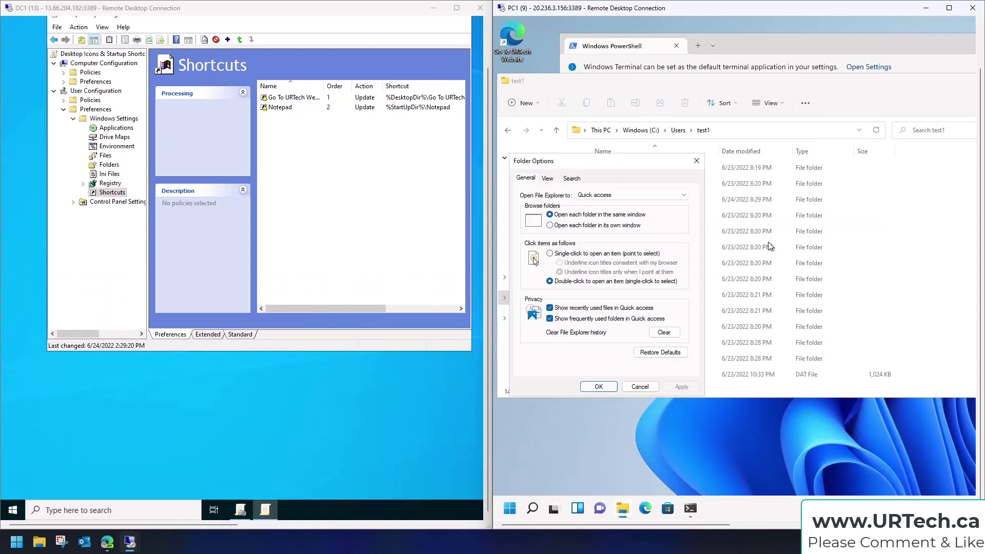
pyautogui.click(546, 179)
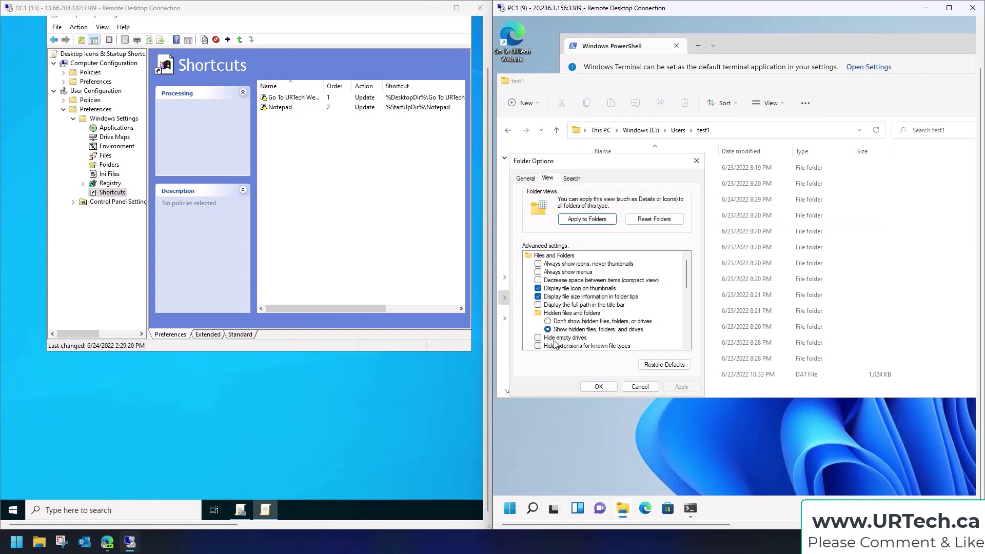
pyautogui.click(538, 336)
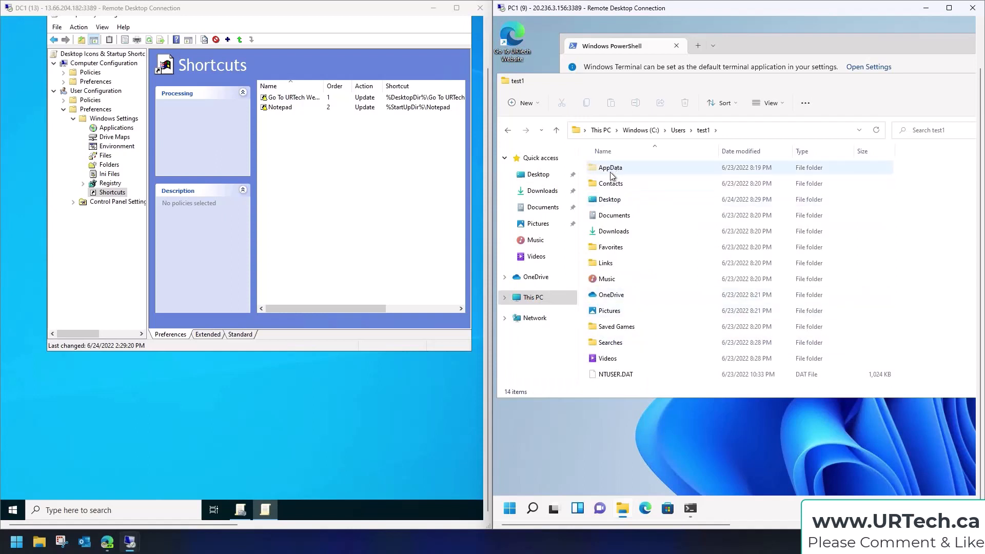
# - Drill through AppData > Roaming > Microsoft > Windows toward Startup, then return to PowerShell
pyautogui.doubleClick(610, 167)
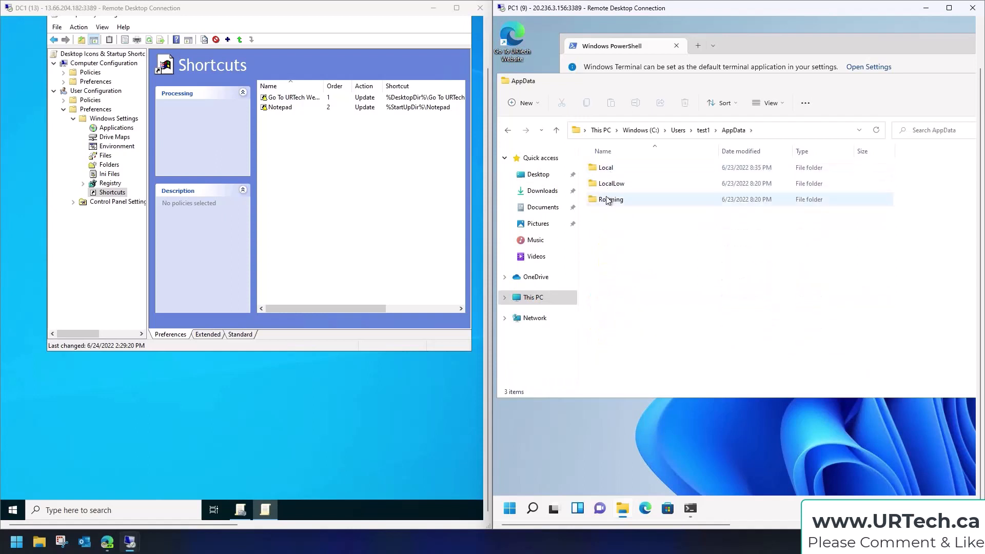
pyautogui.doubleClick(610, 199)
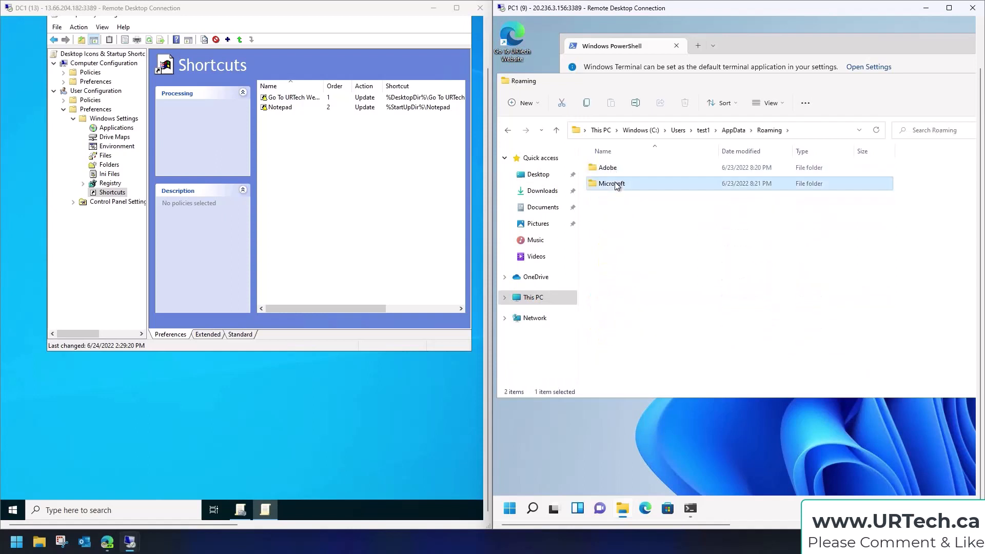
pyautogui.doubleClick(613, 183)
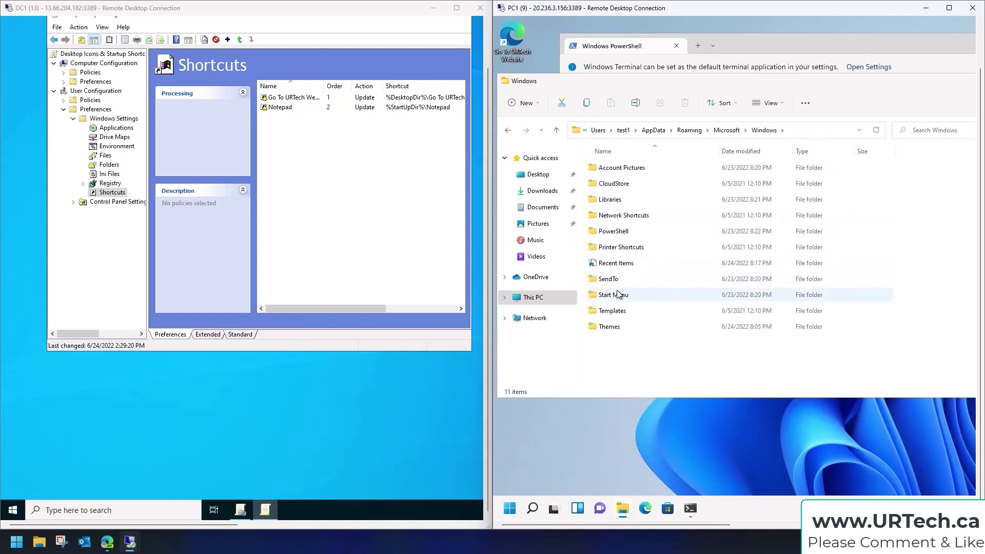
pyautogui.doubleClick(613, 295)
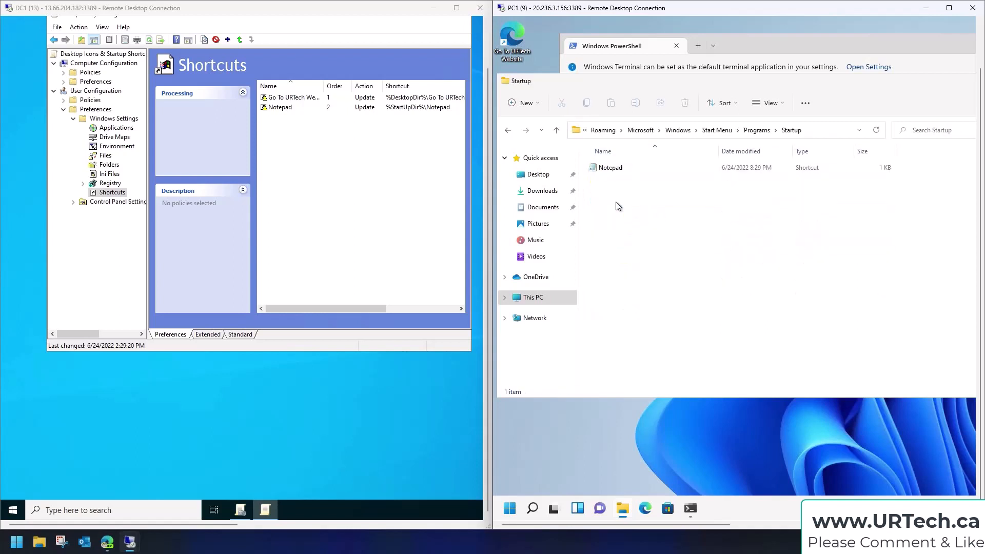
pyautogui.moveTo(626, 169)
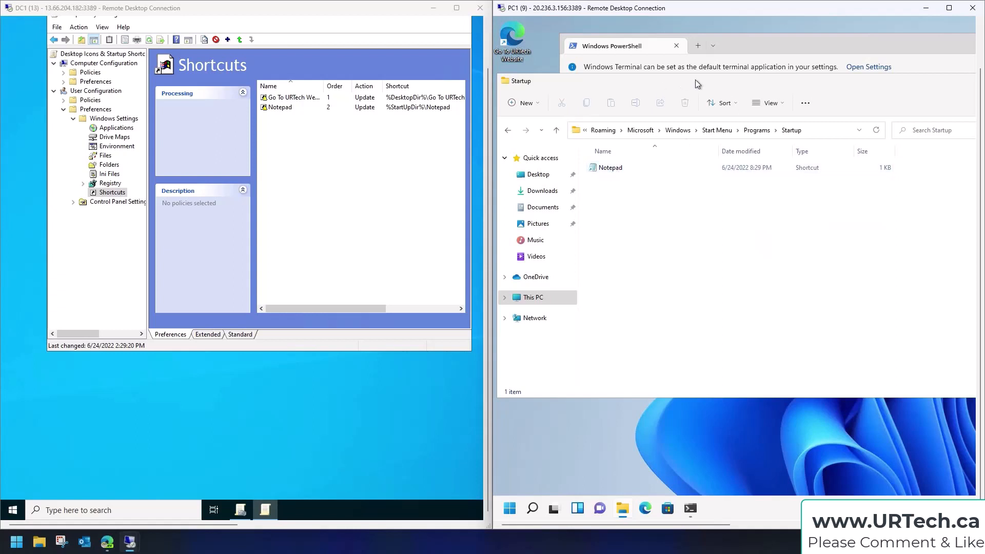
pyautogui.click(609, 167)
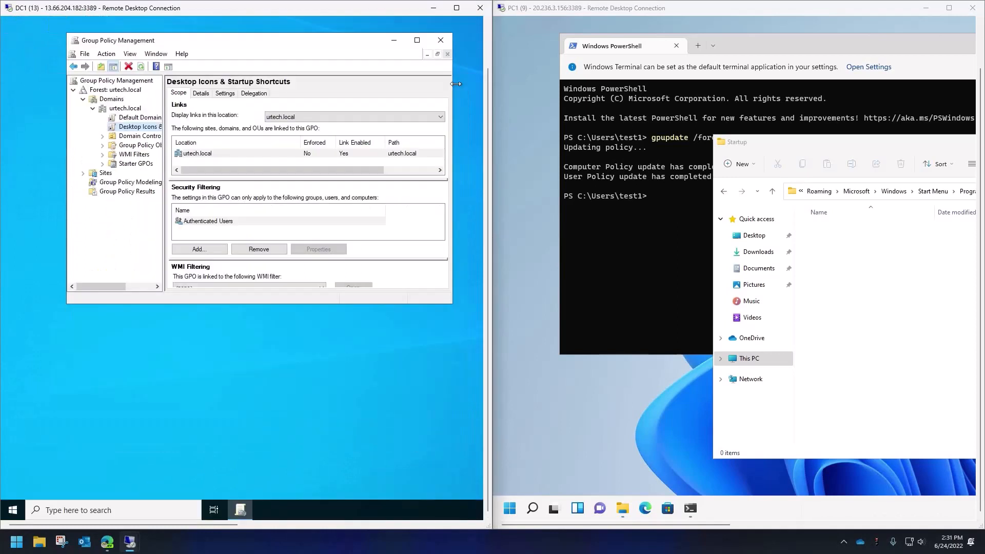
pyautogui.moveTo(455, 314)
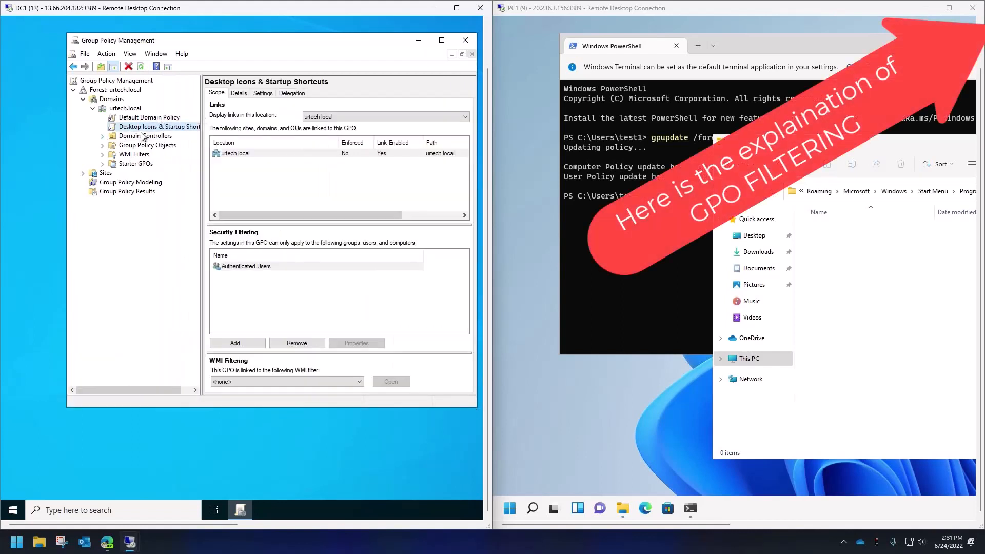
pyautogui.moveTo(203, 146)
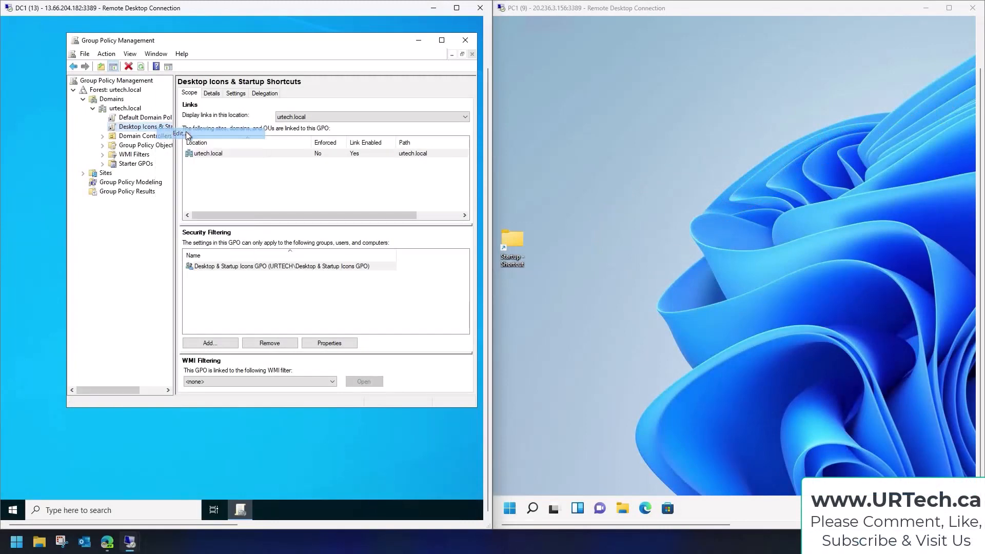
# - Reopen the Desktop Icons & Startup Shortcuts GPO for editing
pyautogui.click(179, 133)
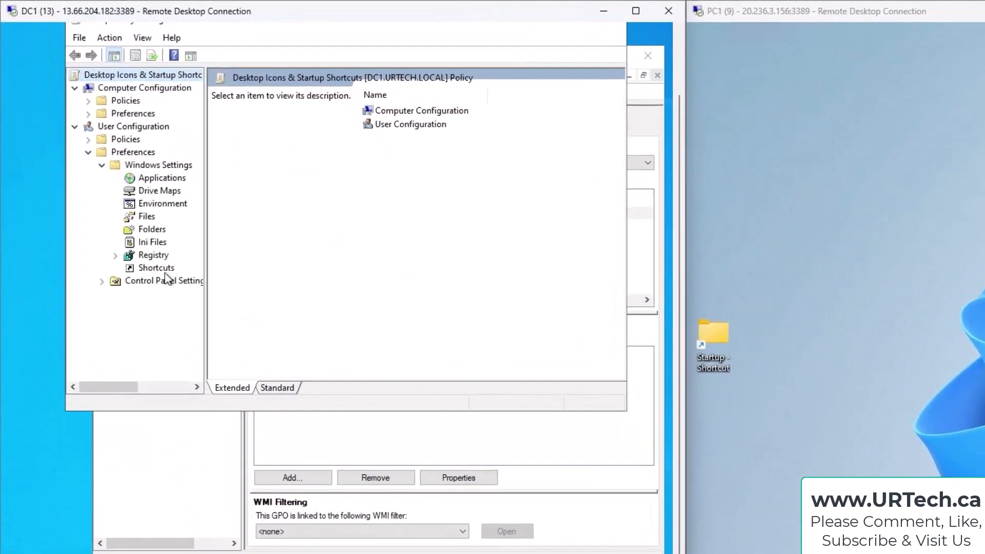
# - Reopen the Go To URTech Website shortcut's properties and bring up options on the desktop icon file
pyautogui.click(156, 268)
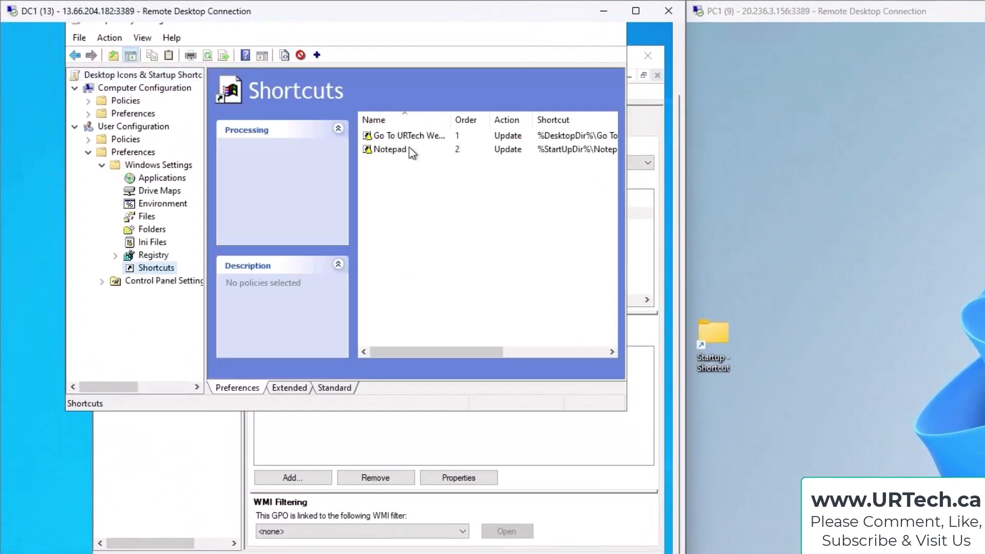
pyautogui.doubleClick(404, 136)
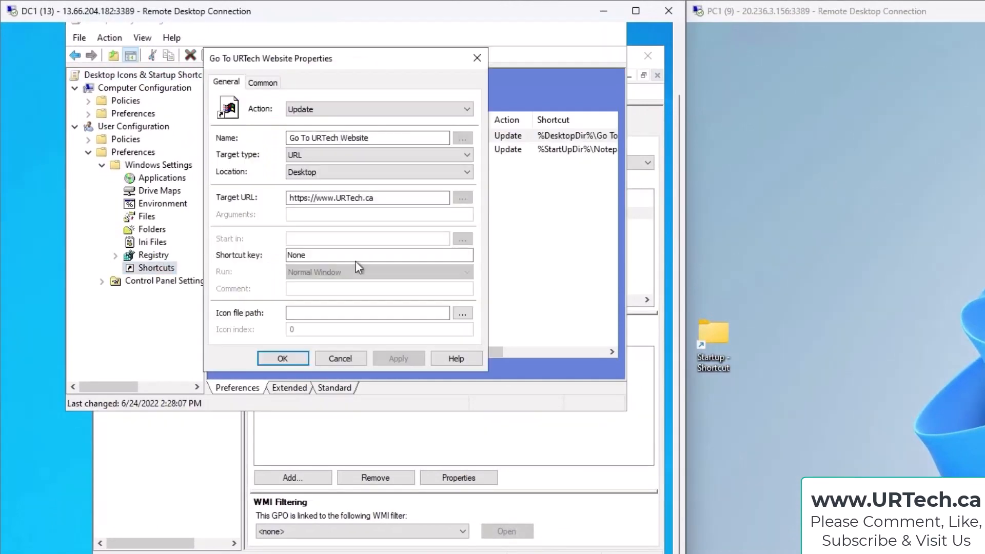
pyautogui.moveTo(355, 224)
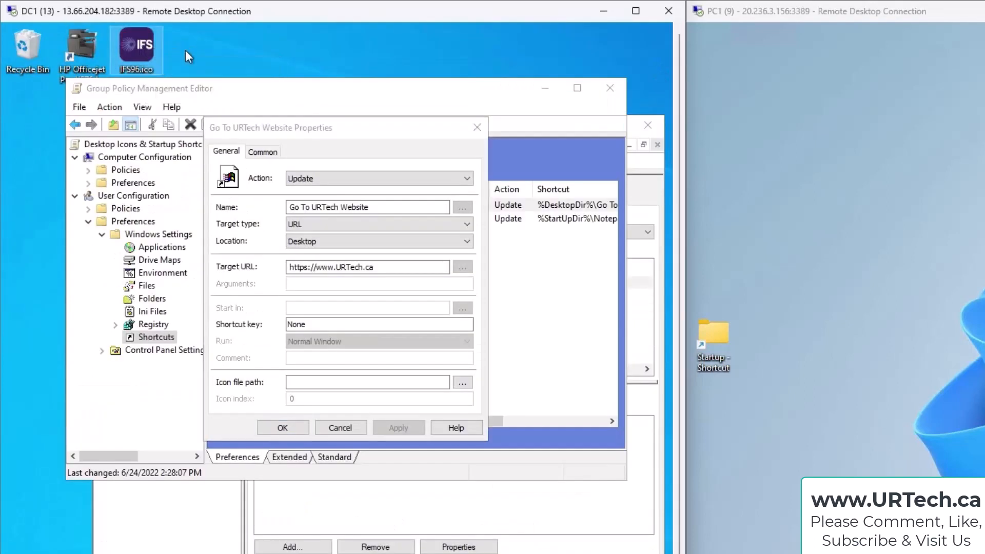
pyautogui.moveTo(199, 76)
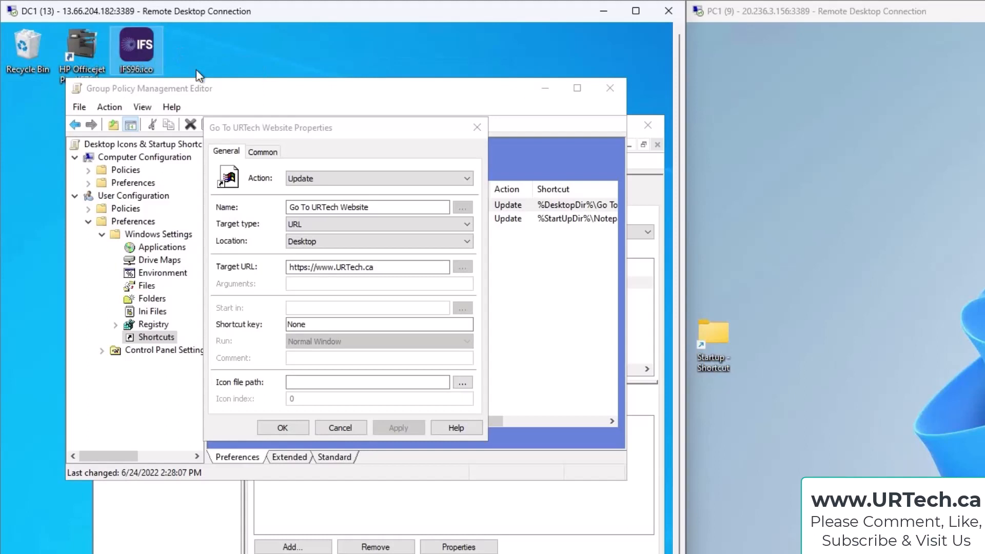
pyautogui.moveTo(145, 54)
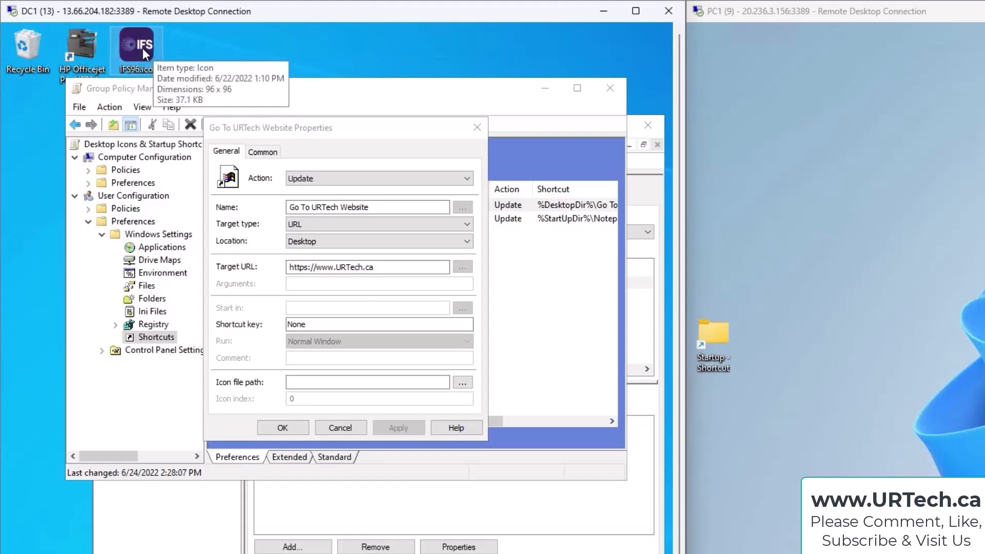
pyautogui.moveTo(161, 78)
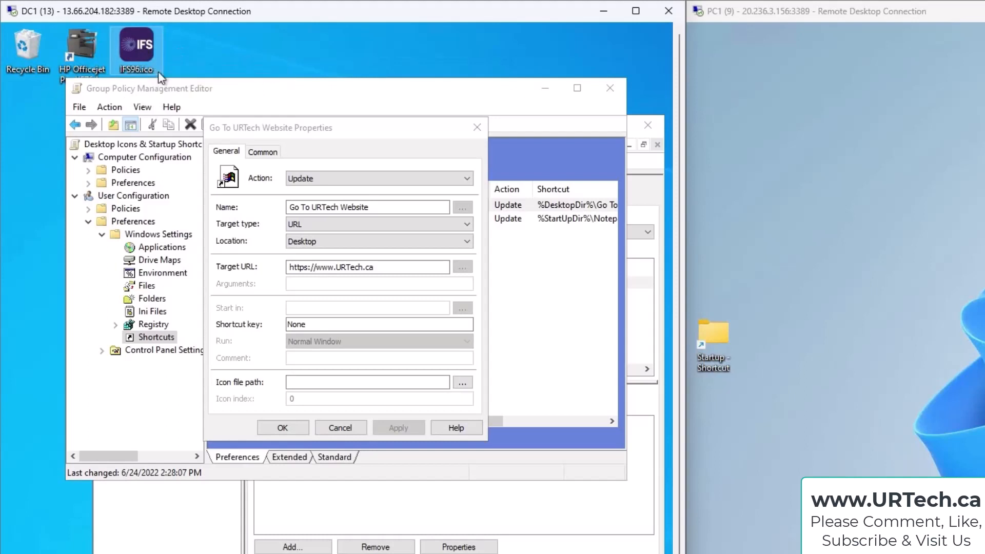
pyautogui.moveTo(150, 78)
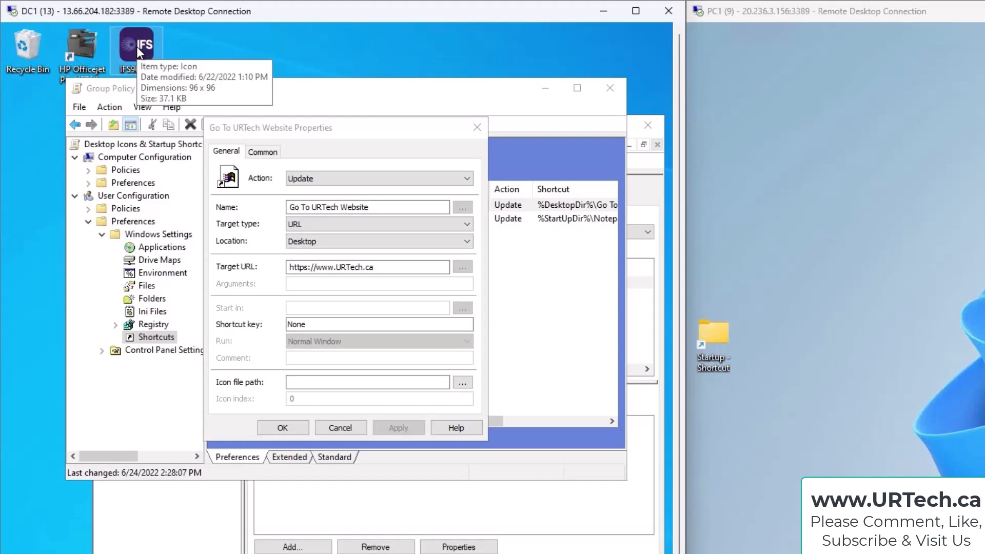
pyautogui.rightClick(135, 48)
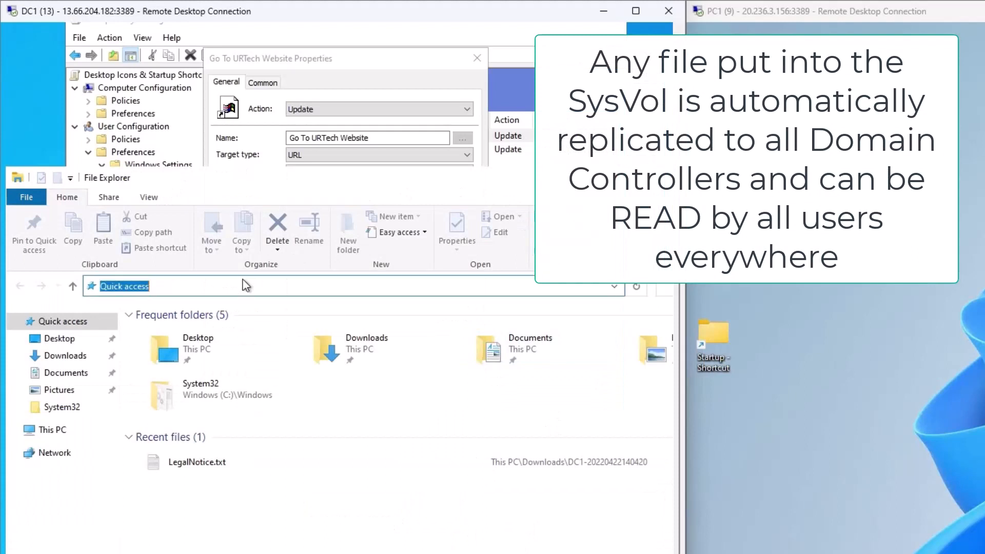
# - Browse the local c:\Windows\sysvol path down through urtech.local into the scripts folder
pyautogui.write('c:\\Windows\\sys')
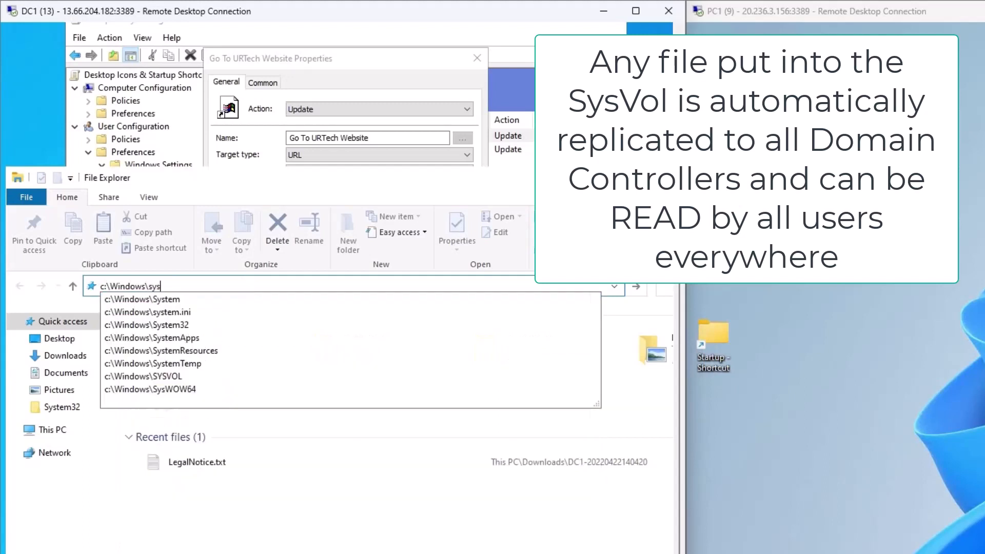
pyautogui.write('vol')
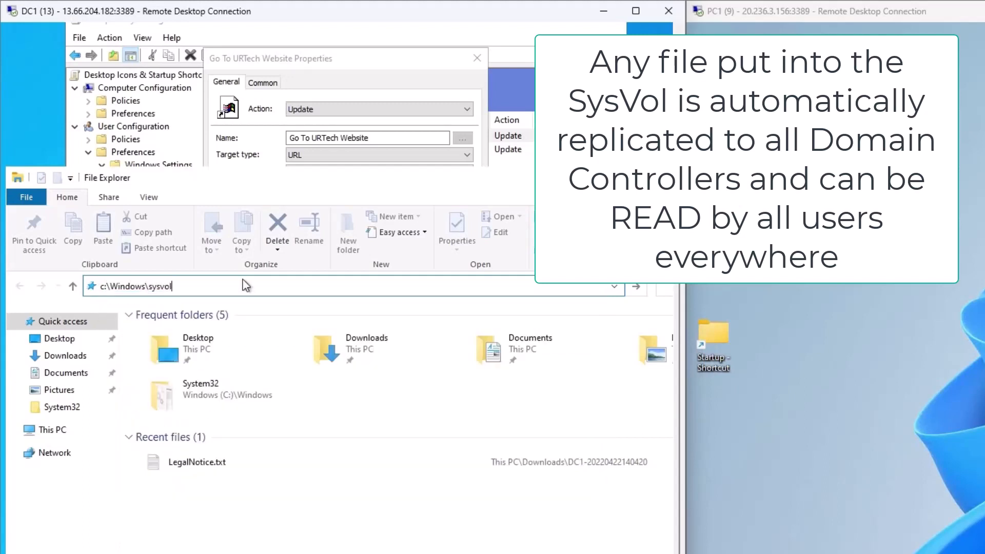
pyautogui.press('Enter')
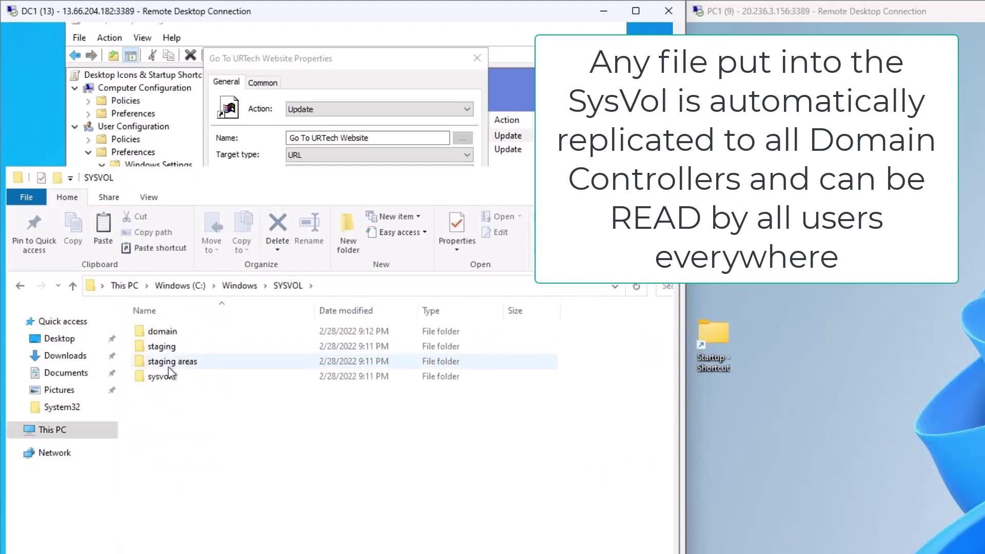
pyautogui.doubleClick(156, 376)
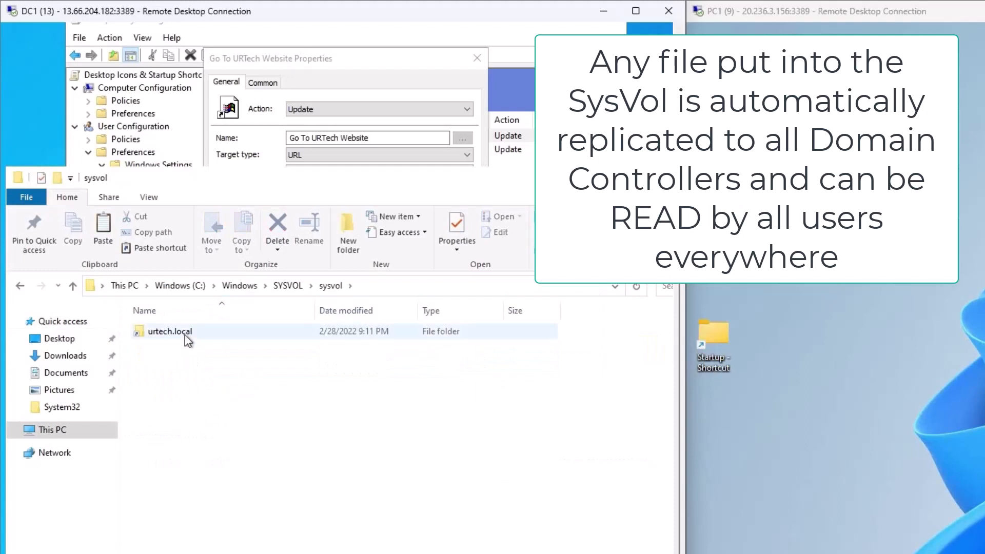
pyautogui.doubleClick(170, 332)
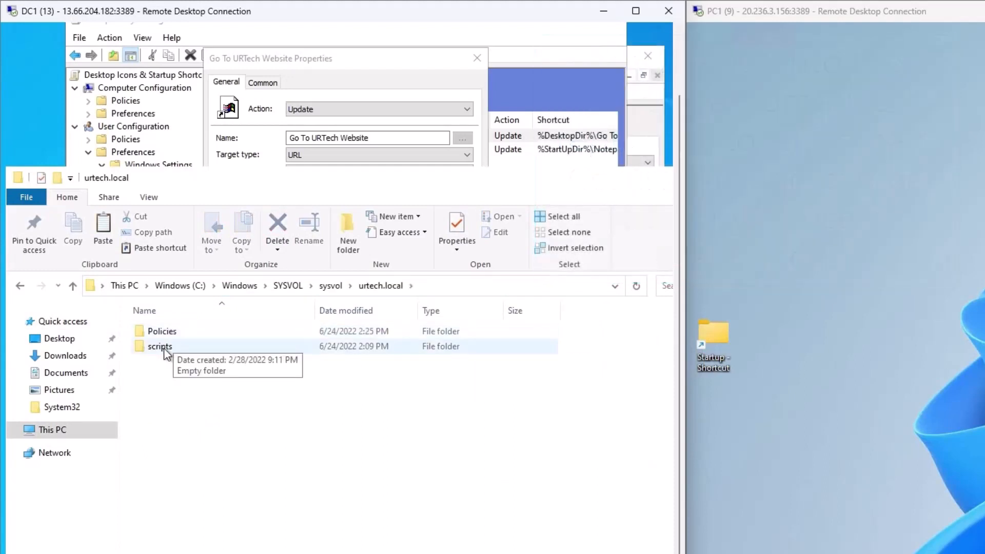
pyautogui.doubleClick(161, 347)
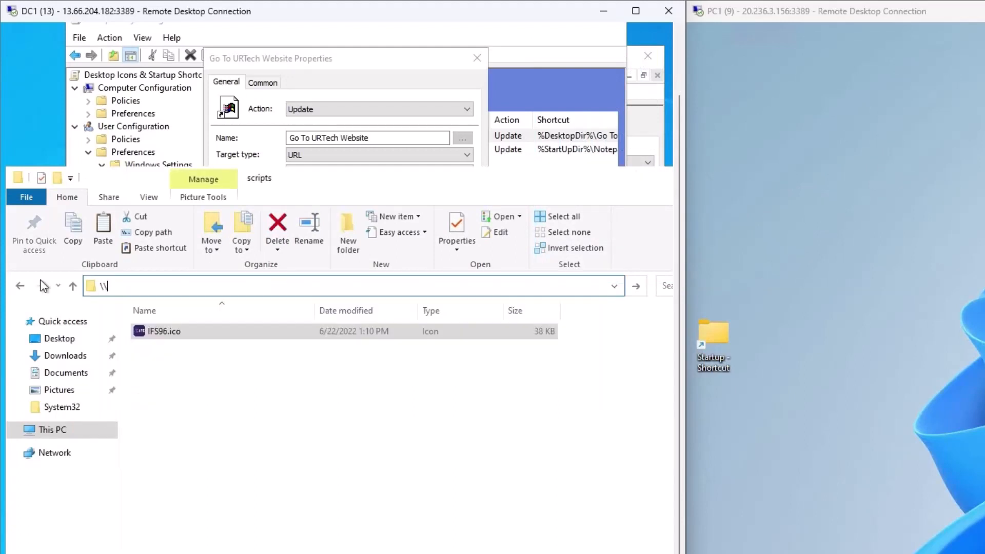
# - Reach the same scripts folder via \\urtech\sysvol\urtech.local and select IFS96.ico
pyautogui.write('urtech\\sys')
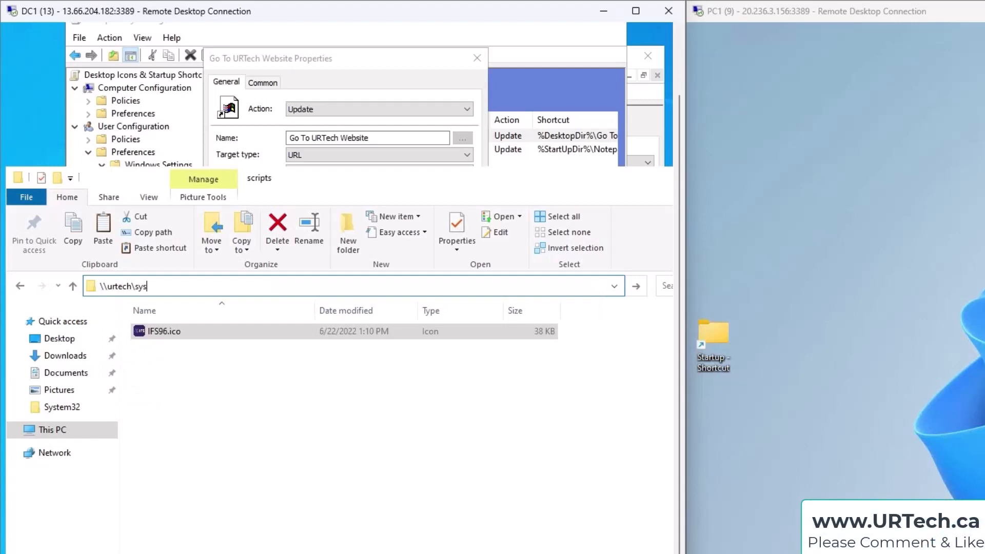
pyautogui.write('vol\\')
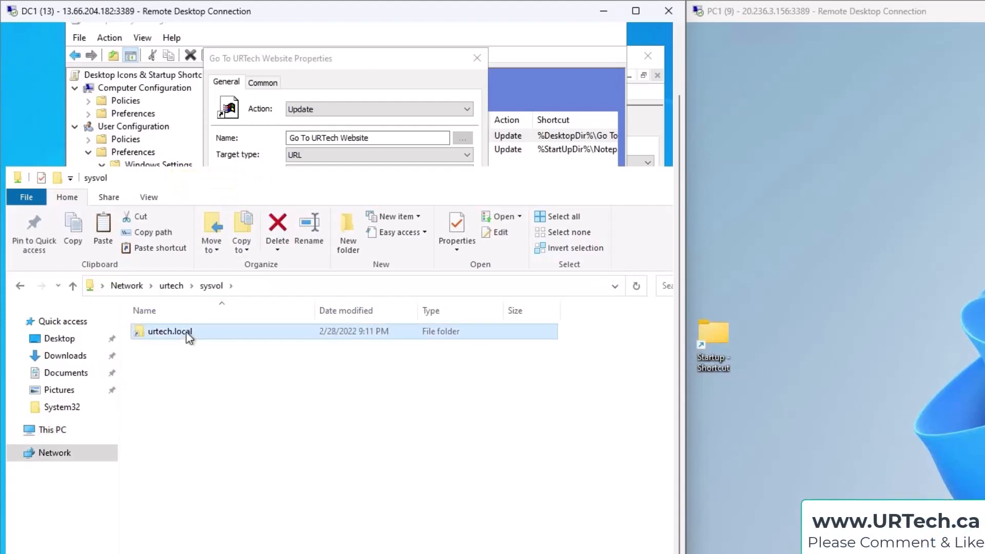
pyautogui.doubleClick(170, 332)
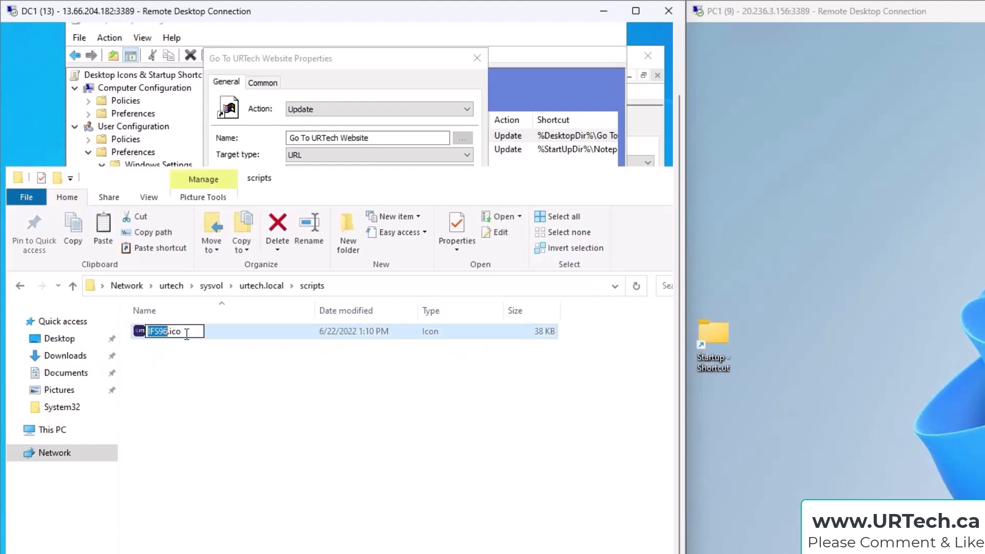
pyautogui.click(339, 285)
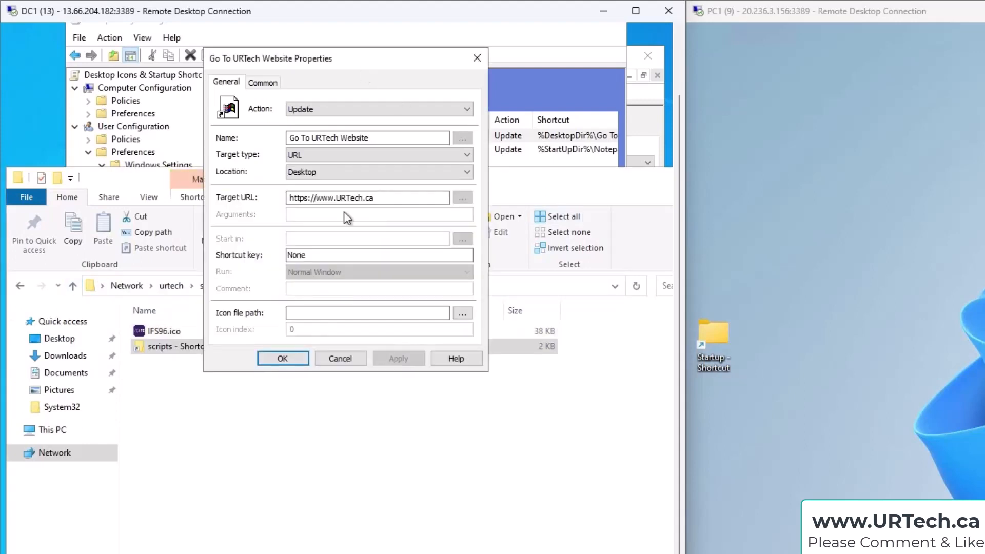
# - Assign icon 213 from SHELL32.dll to the Go To URTech Website shortcut and save it
pyautogui.click(367, 312)
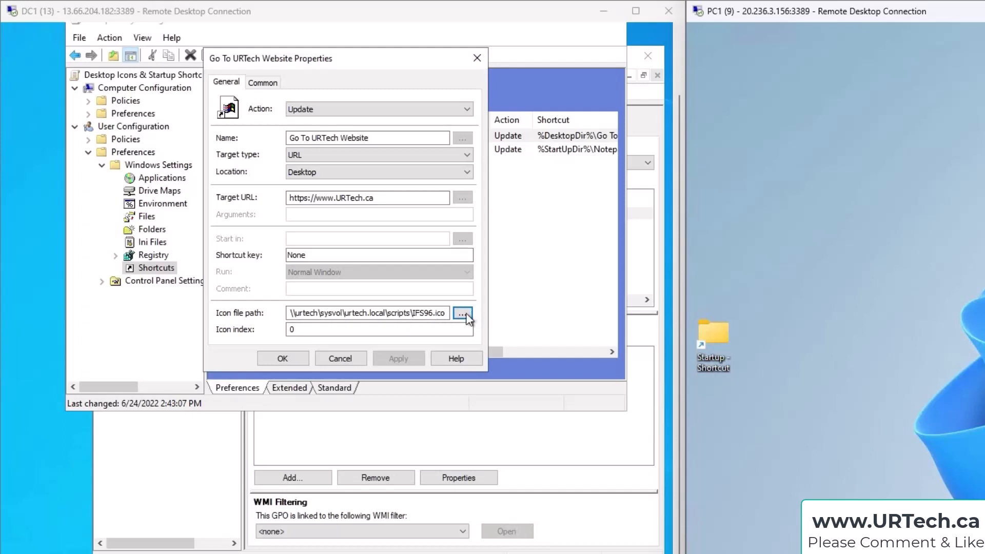
pyautogui.click(461, 313)
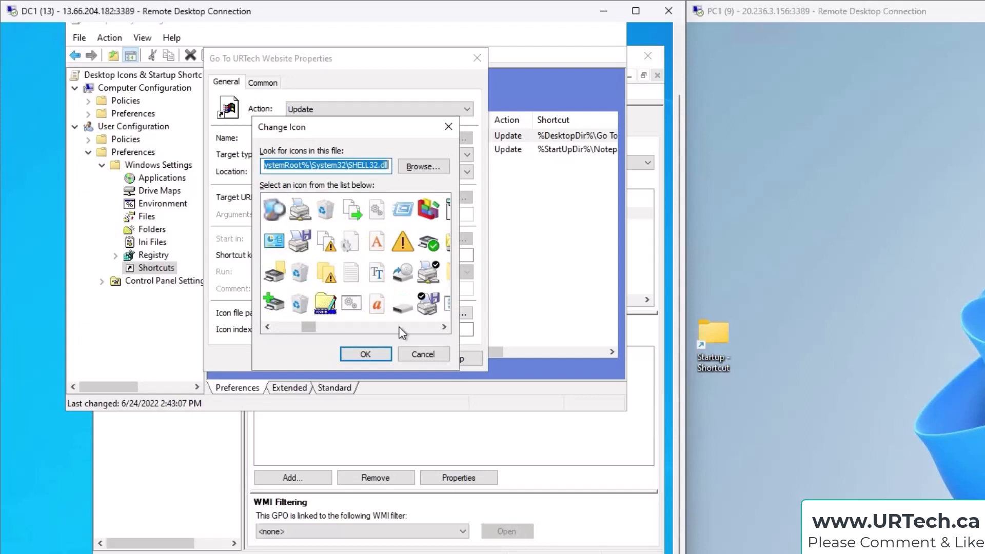
pyautogui.scroll(-3)
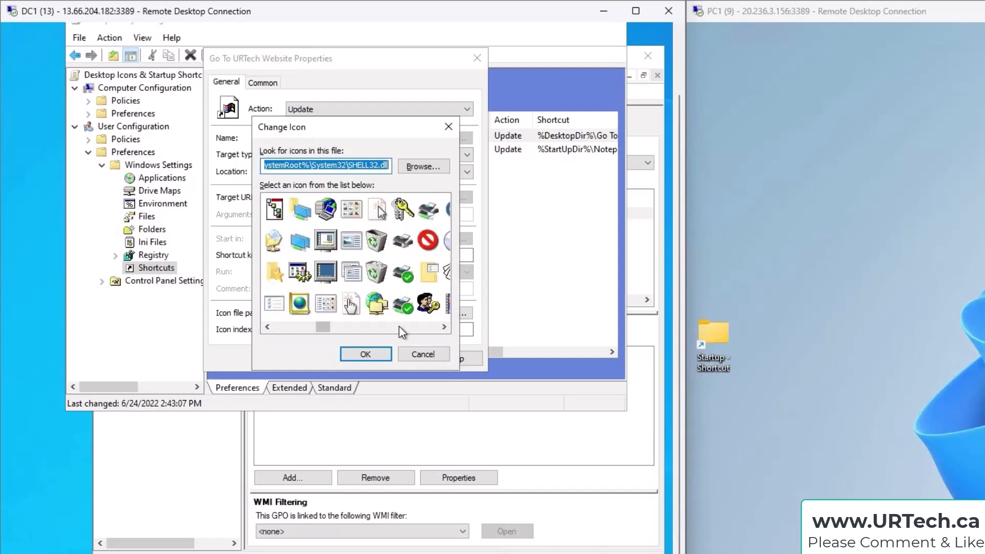
pyautogui.hscroll(3)
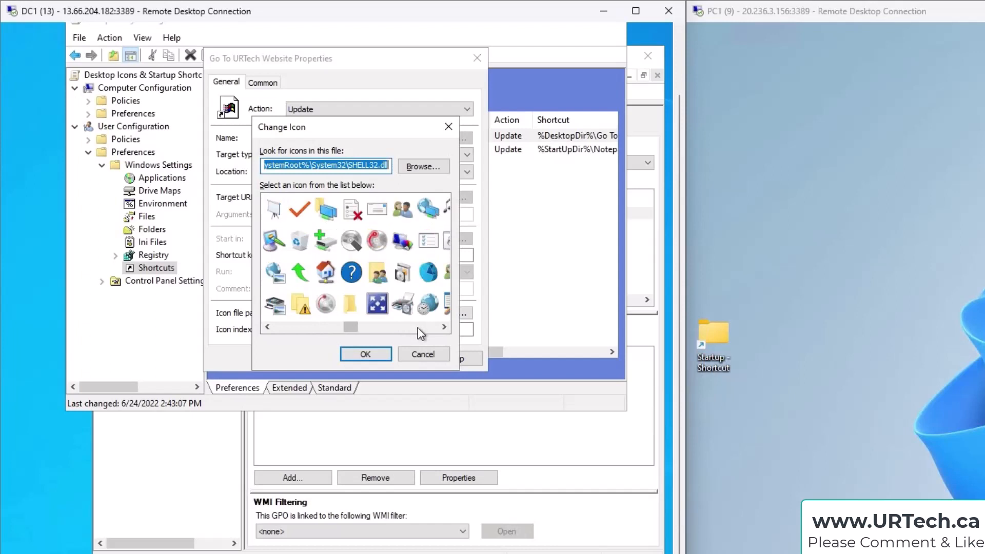
pyautogui.hscroll(3)
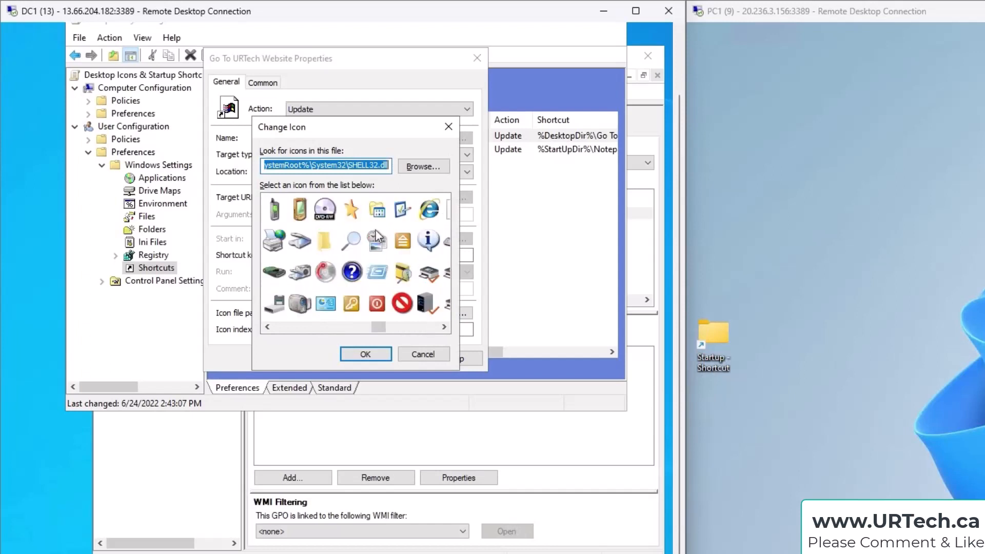
pyautogui.click(366, 354)
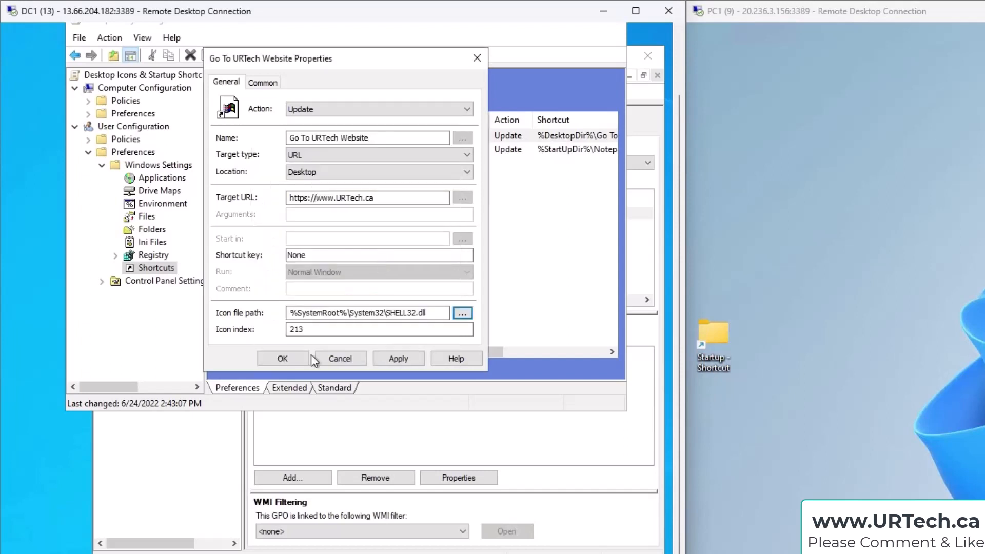
pyautogui.click(283, 358)
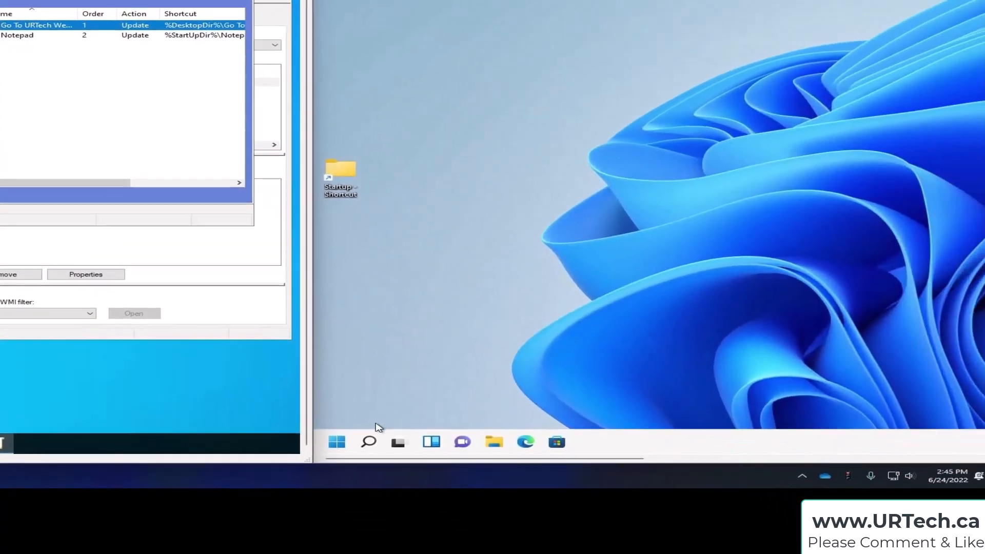
# - Launch Windows Terminal on PC1 and run gpupdate /force to refresh Group Policy
pyautogui.rightClick(336, 442)
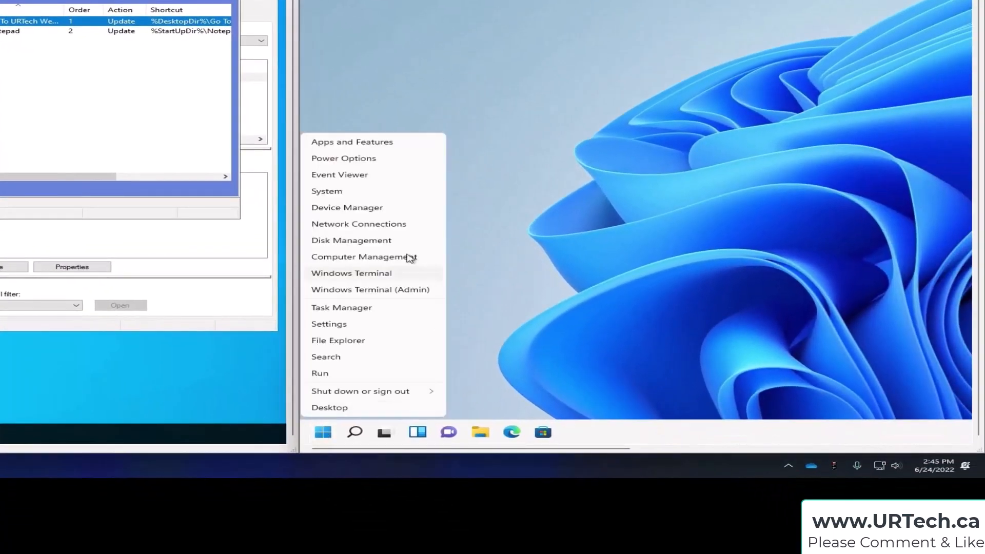
pyautogui.click(330, 407)
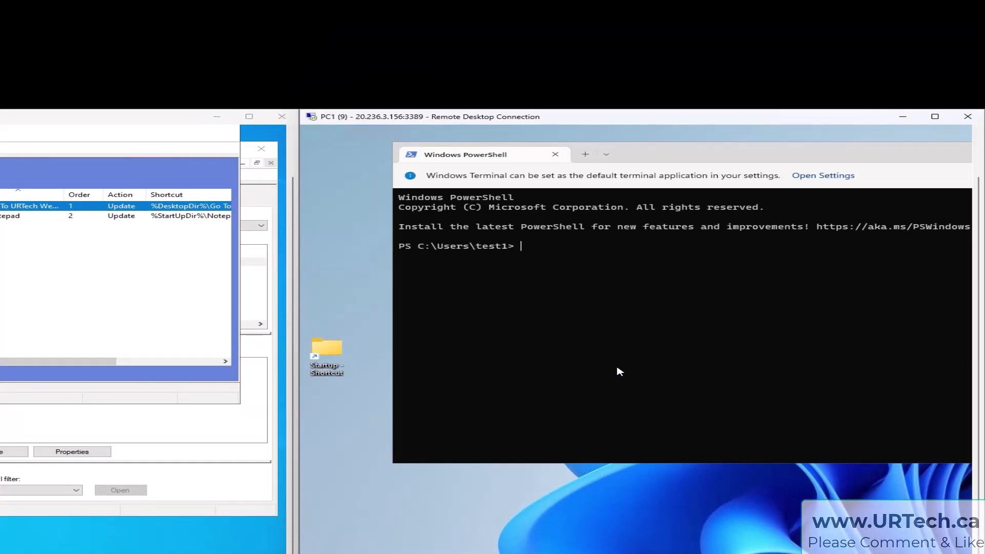
pyautogui.write('gpu')
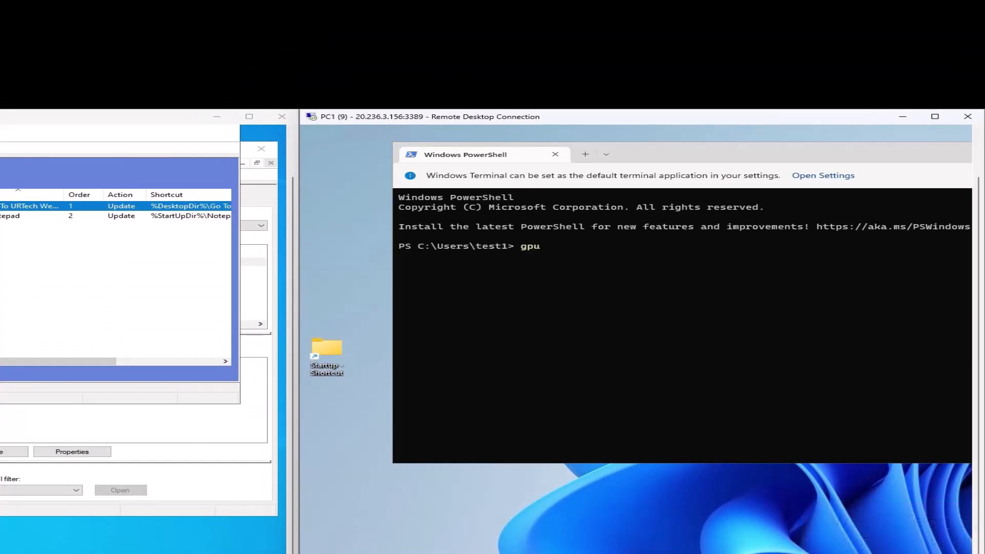
pyautogui.write('date')
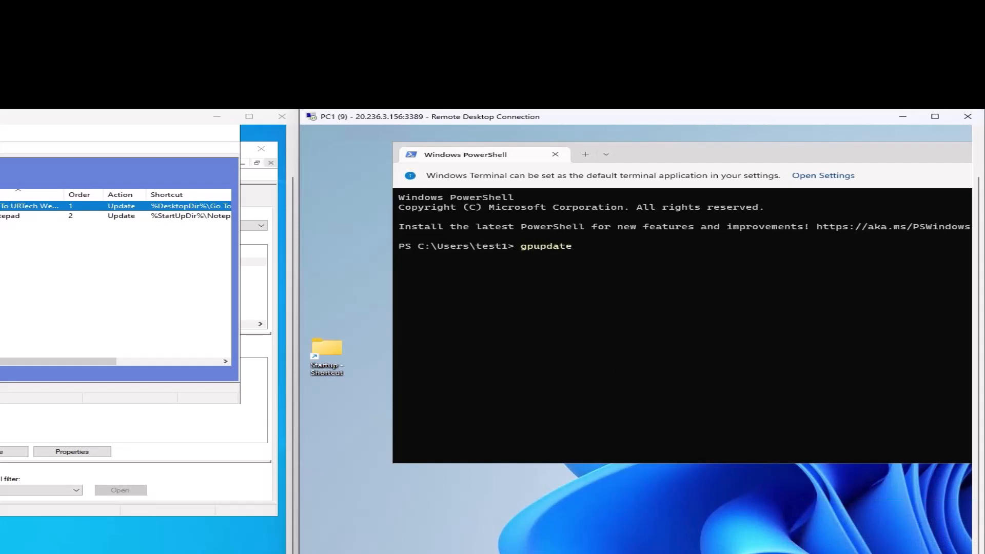
pyautogui.write('/')
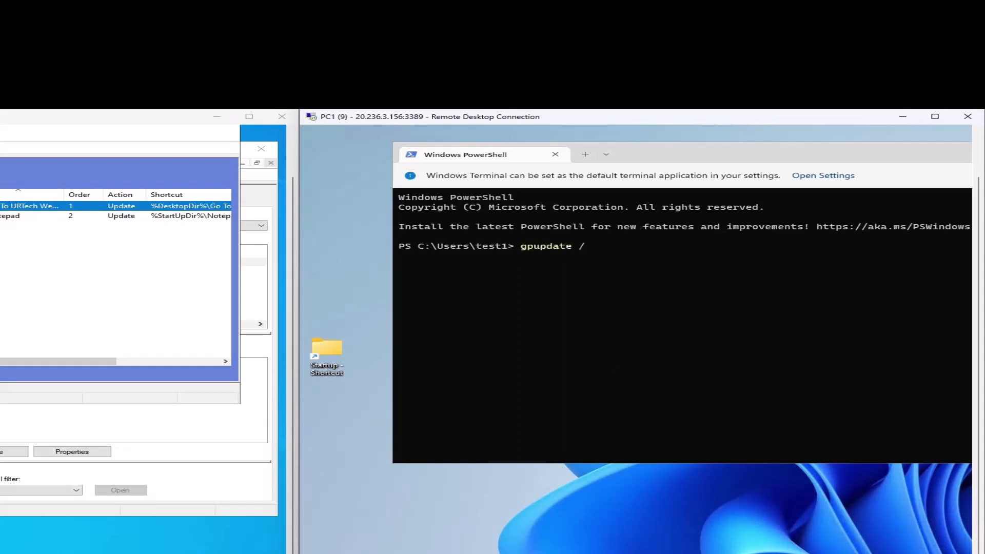
pyautogui.write('for')
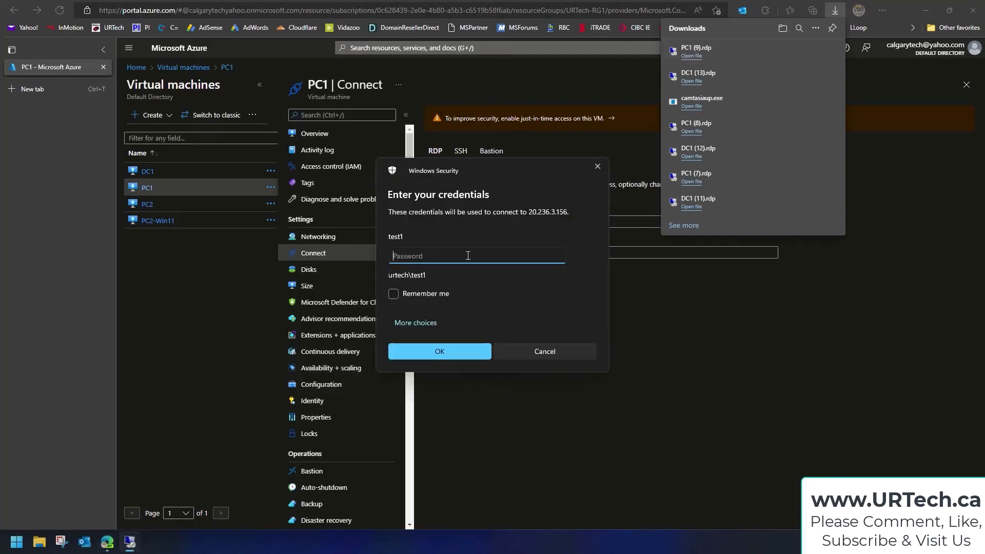
# - Enter the password in the Windows Security prompt to reconnect to the PC1 VM
pyautogui.write('password')
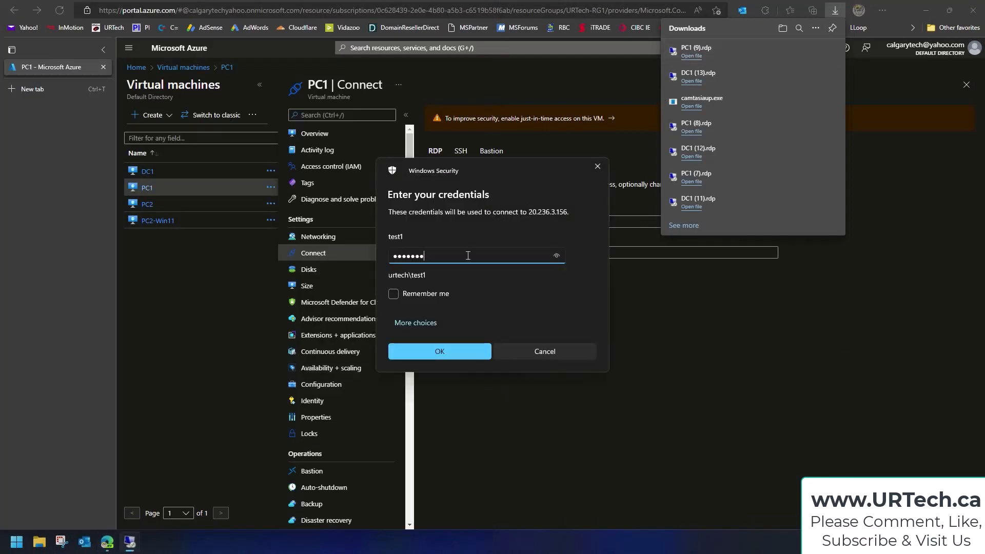
pyautogui.click(439, 351)
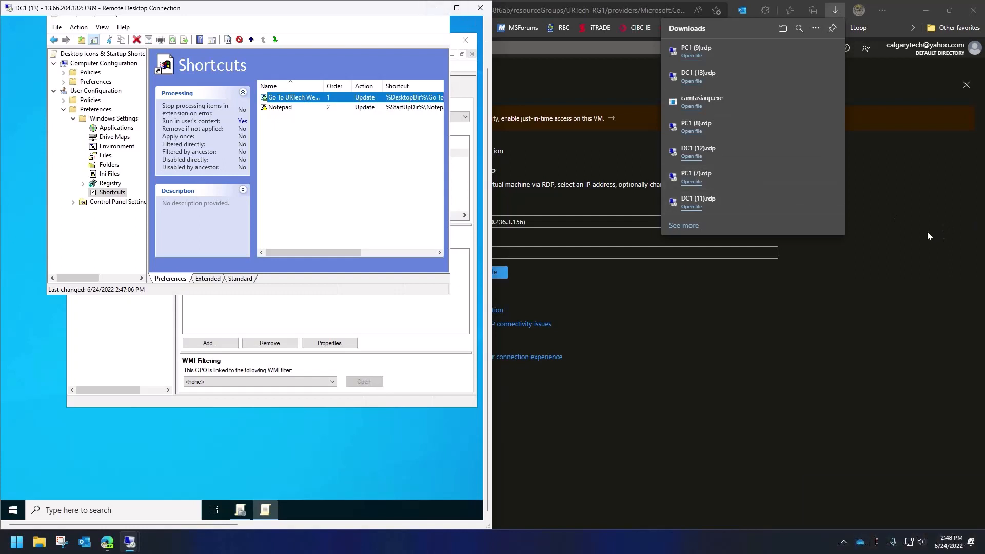
pyautogui.moveTo(963, 243)
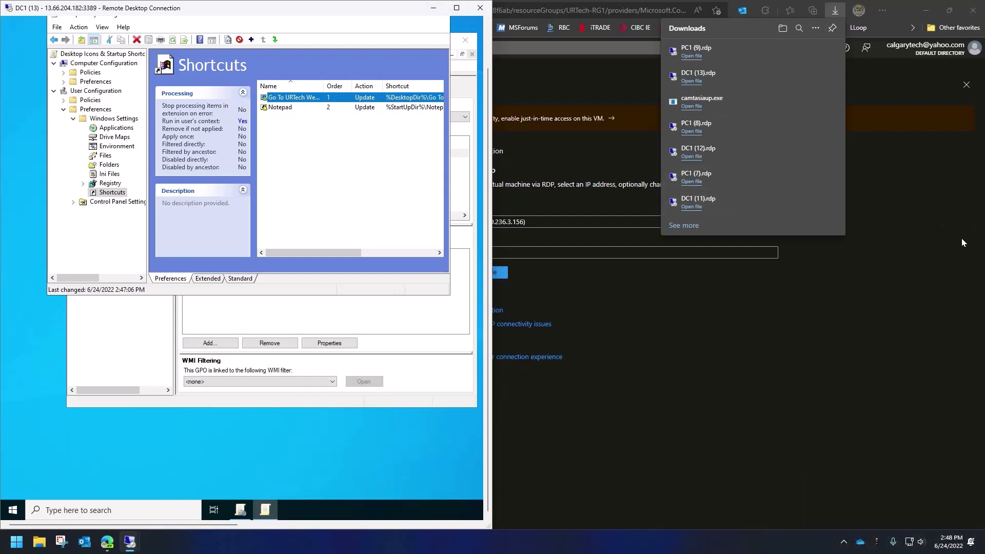